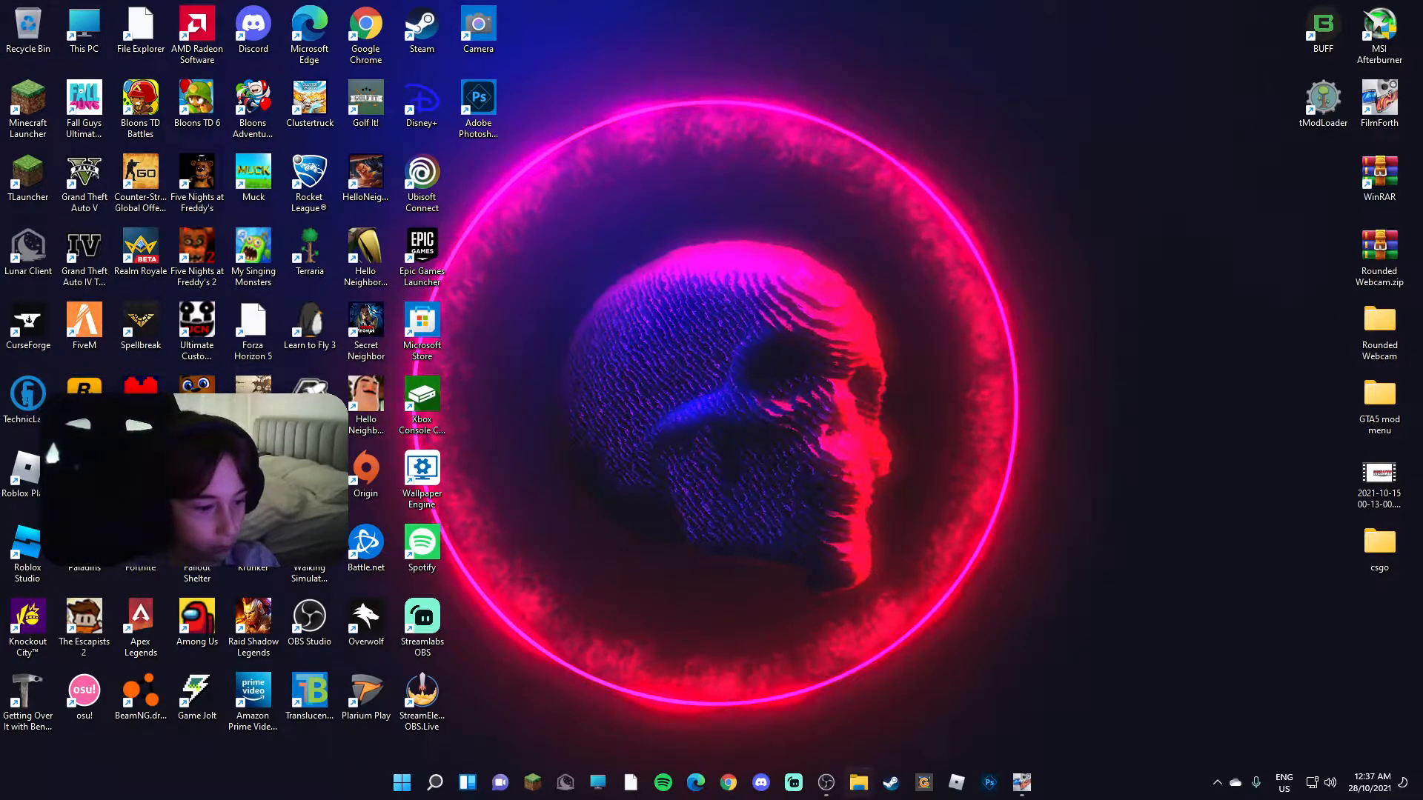
- Launch Clipchamp from the Start menu's pinned apps, then close it again
{"action": "left_click", "coordinate": [400, 782]}
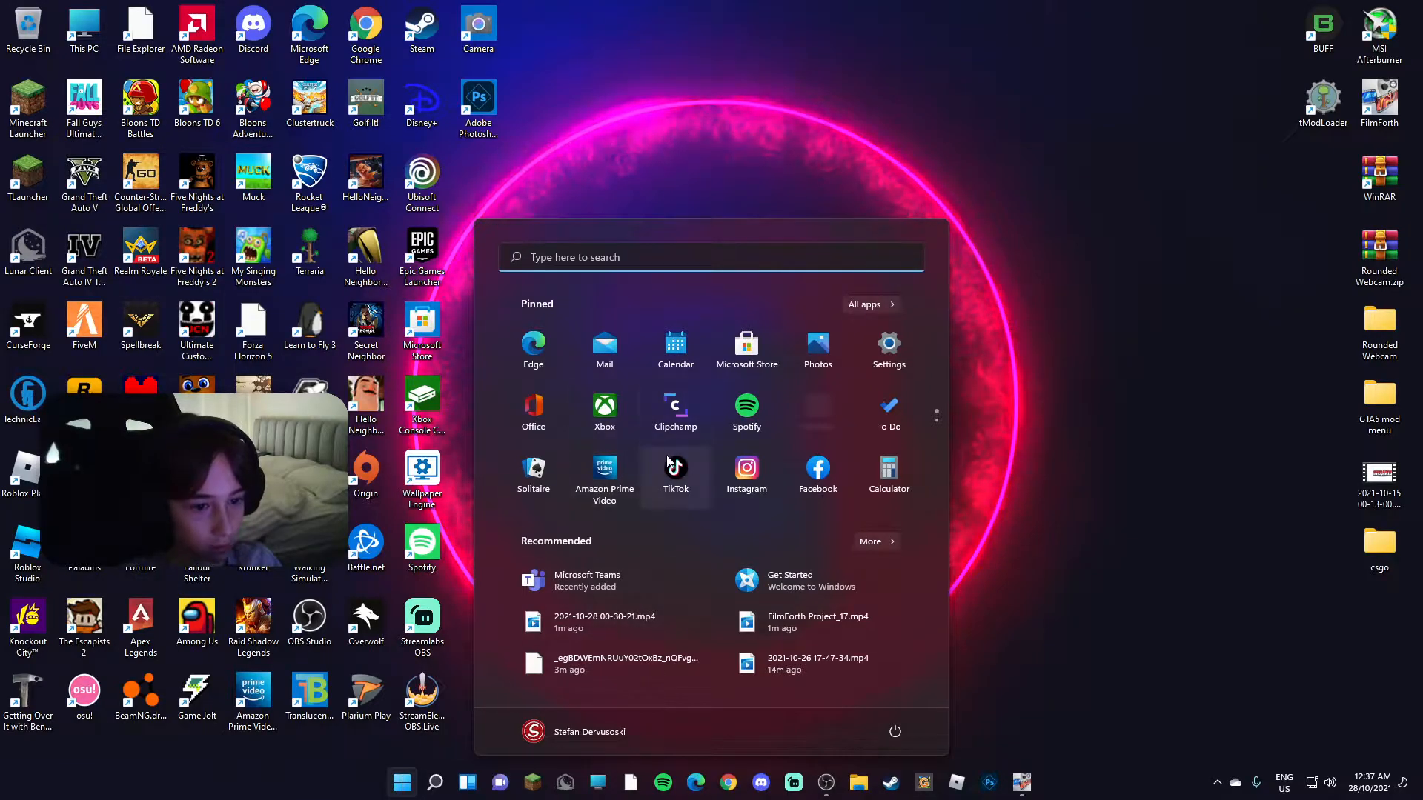
{"action": "left_click", "coordinate": [676, 405]}
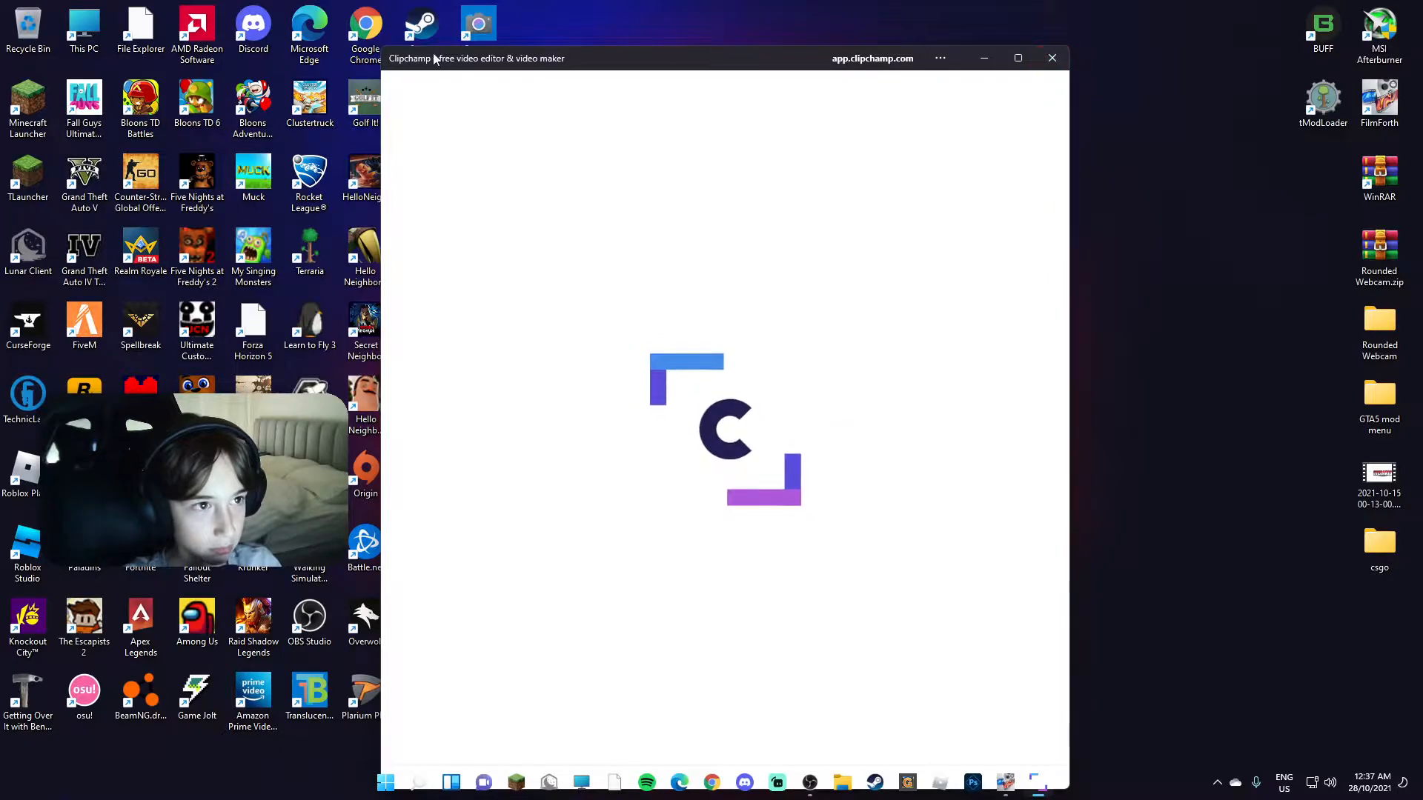
{"action": "mouse_move", "coordinate": [524, 77]}
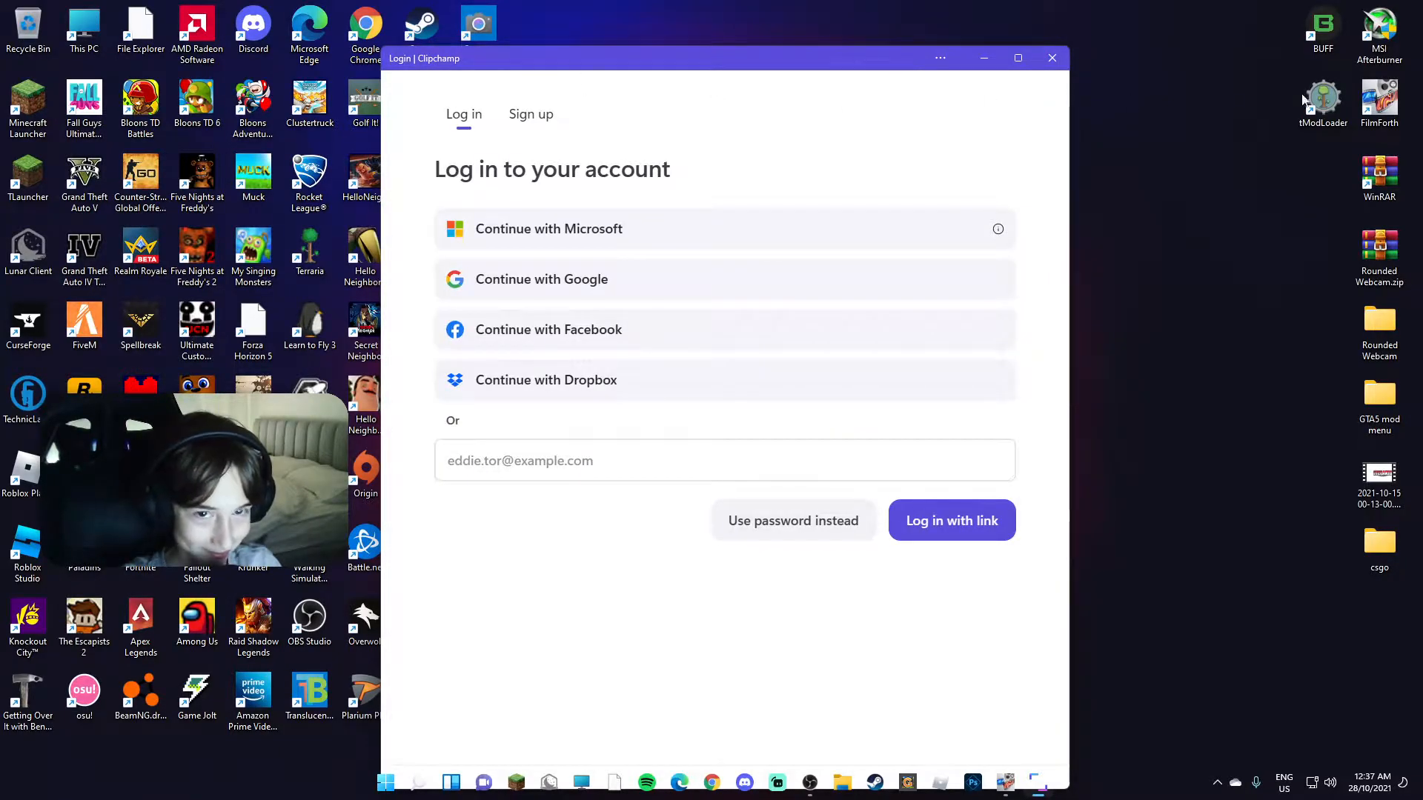
{"action": "mouse_move", "coordinate": [1052, 58]}
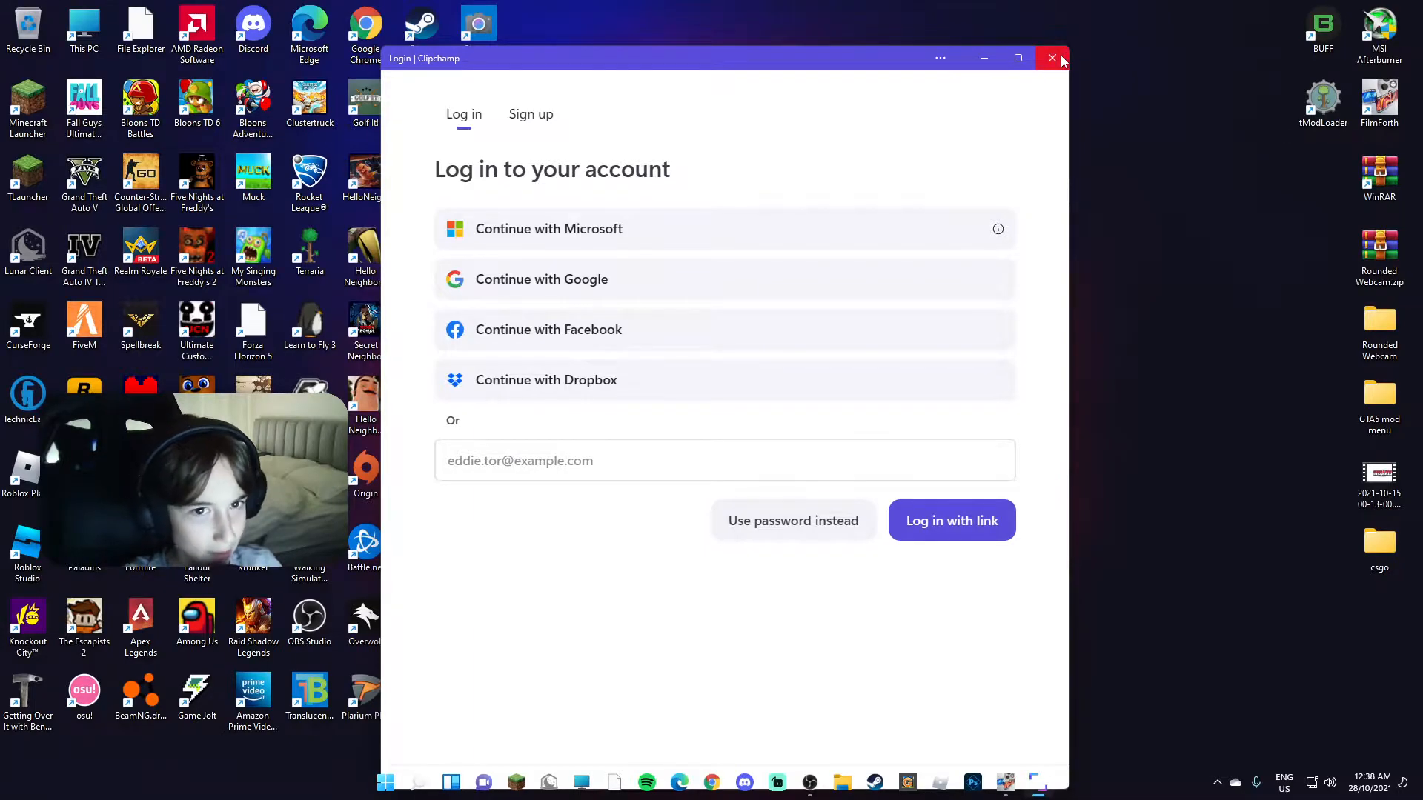
{"action": "left_click", "coordinate": [1052, 58]}
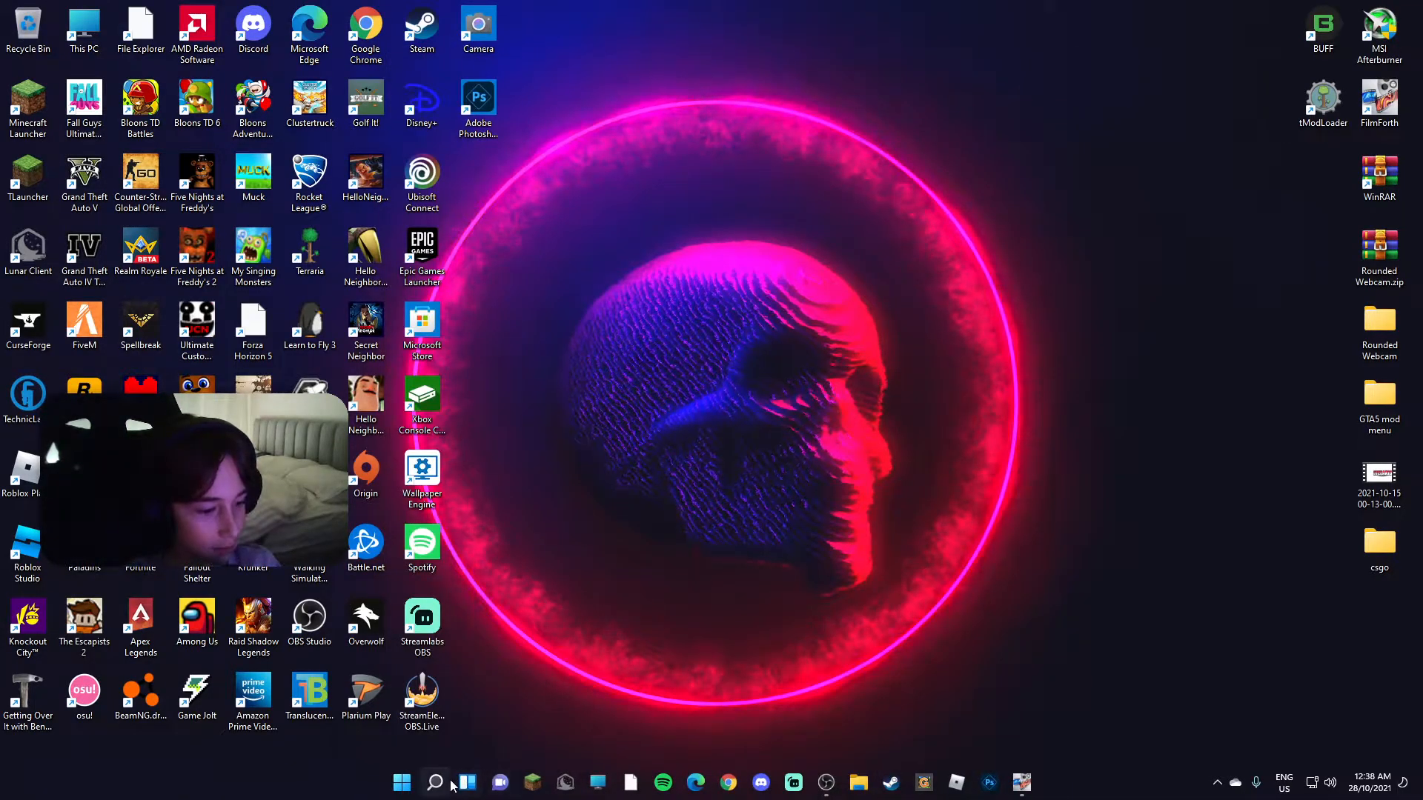
{"action": "left_click", "coordinate": [431, 783]}
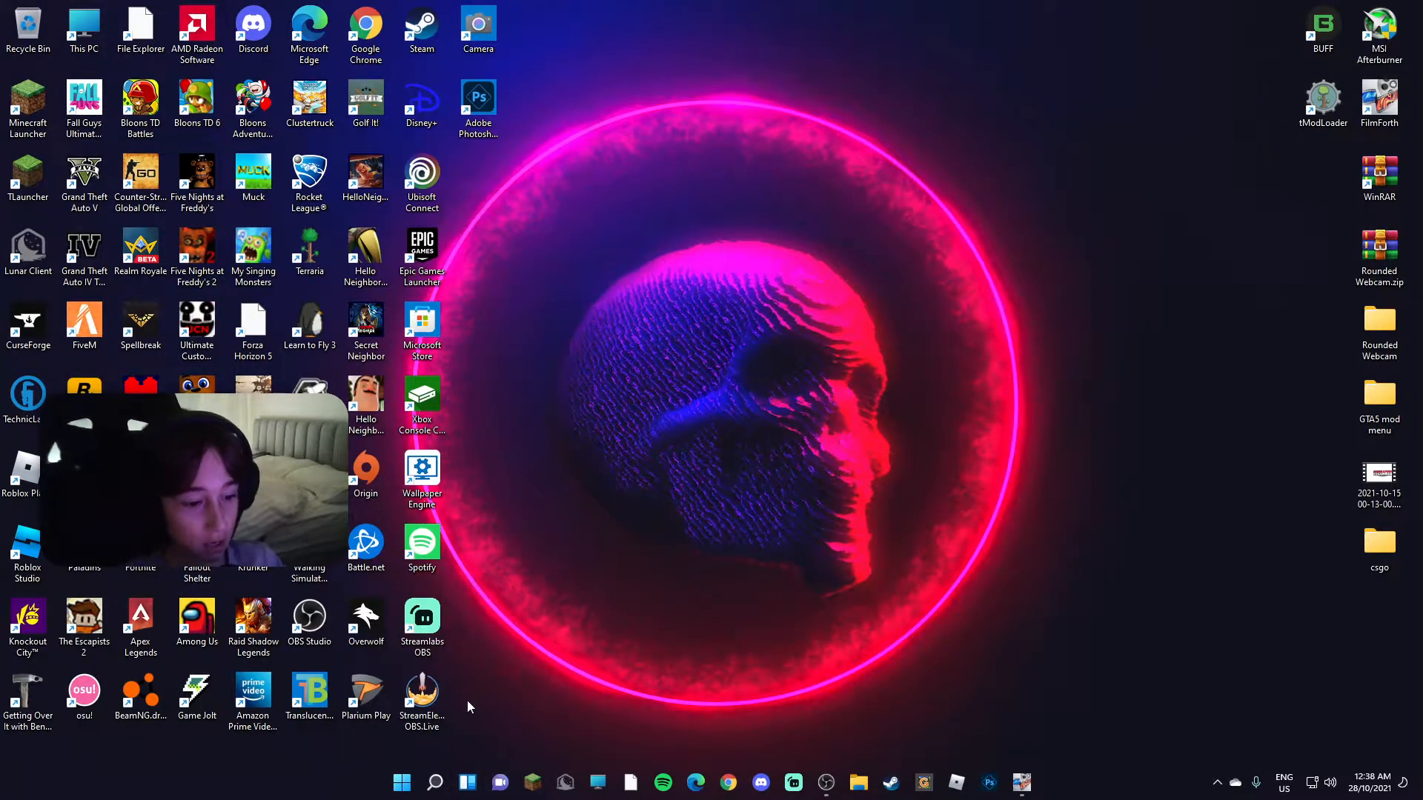
- Dismiss the Start menu and bring up File Explorer at the Pictures folder from the taskbar
{"action": "left_click", "coordinate": [402, 783]}
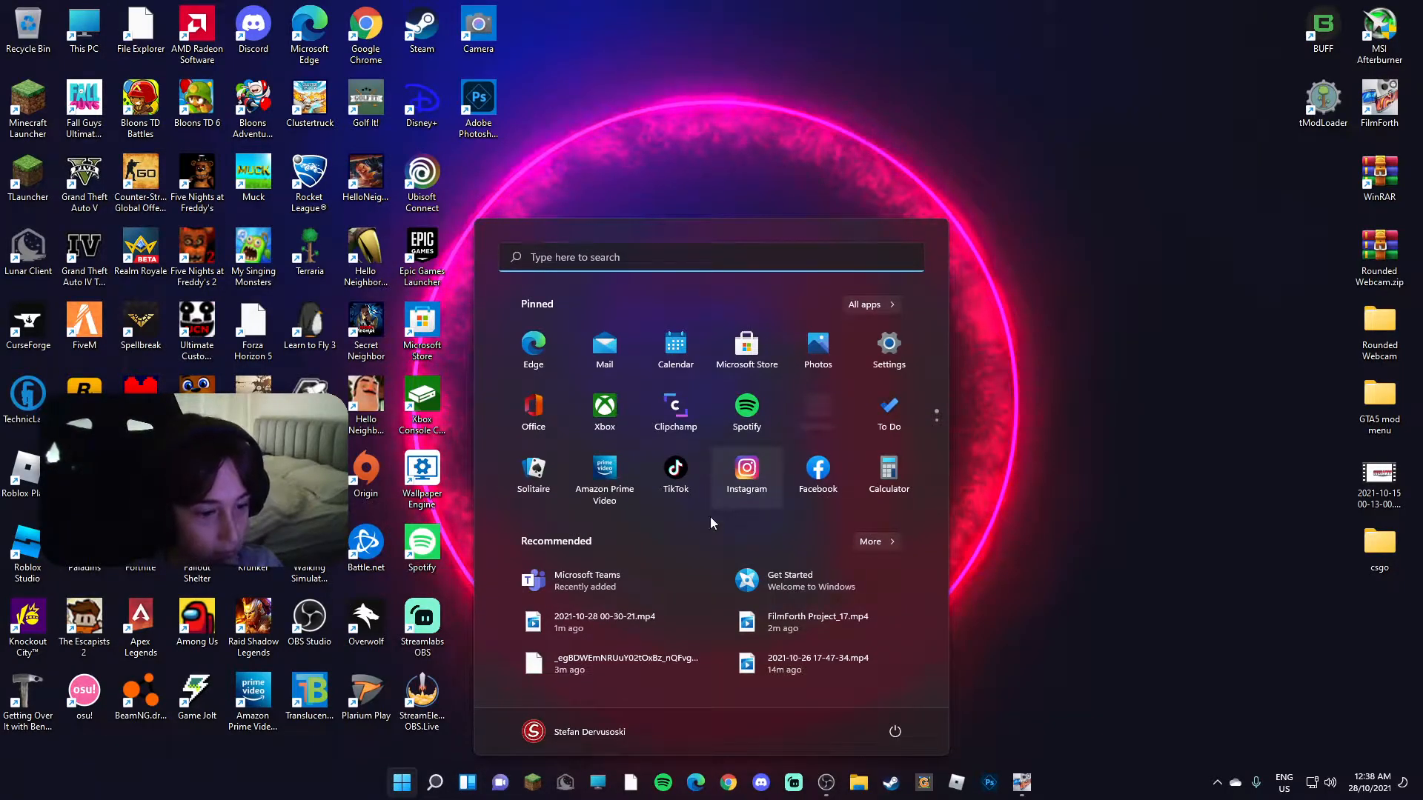
{"action": "left_click", "coordinate": [400, 783]}
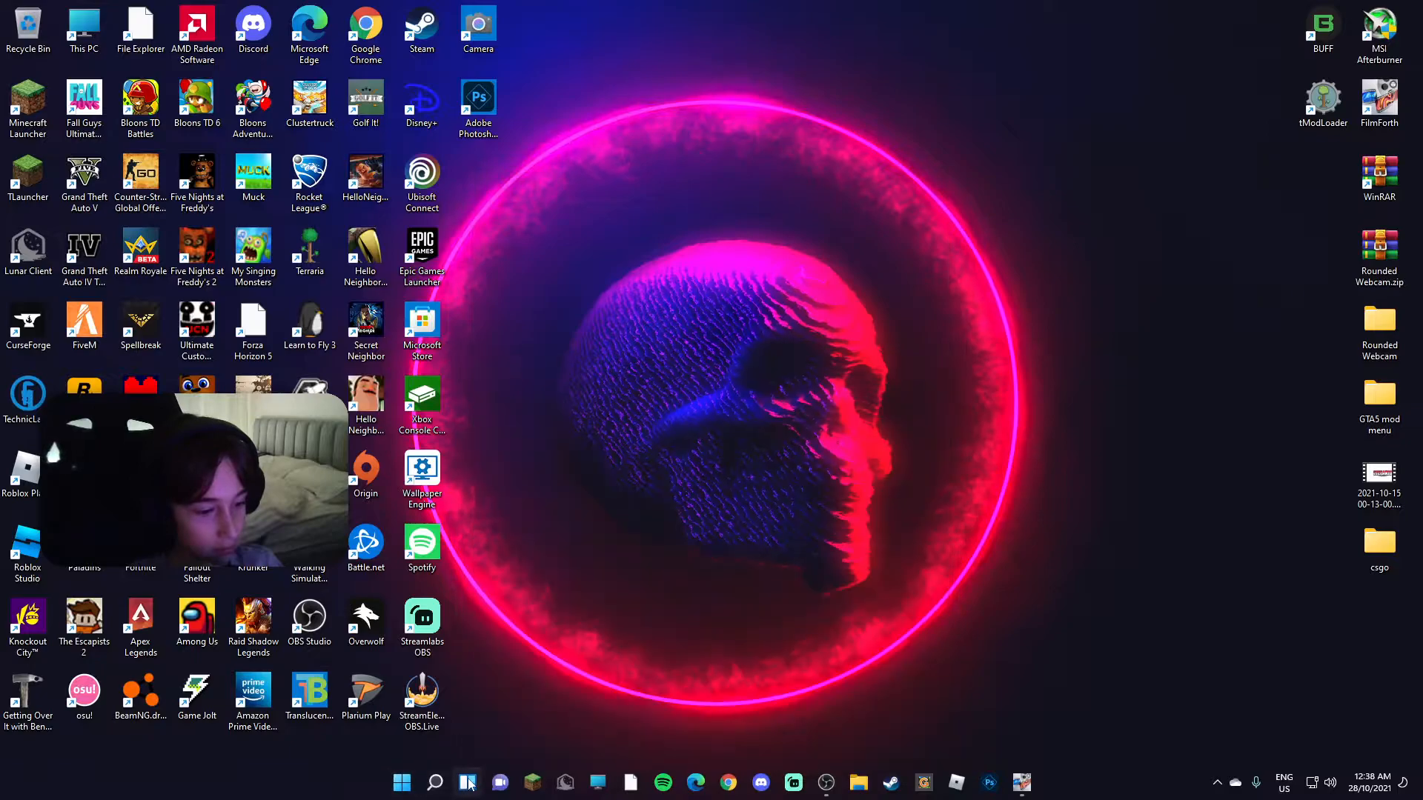
{"action": "left_click", "coordinate": [468, 782]}
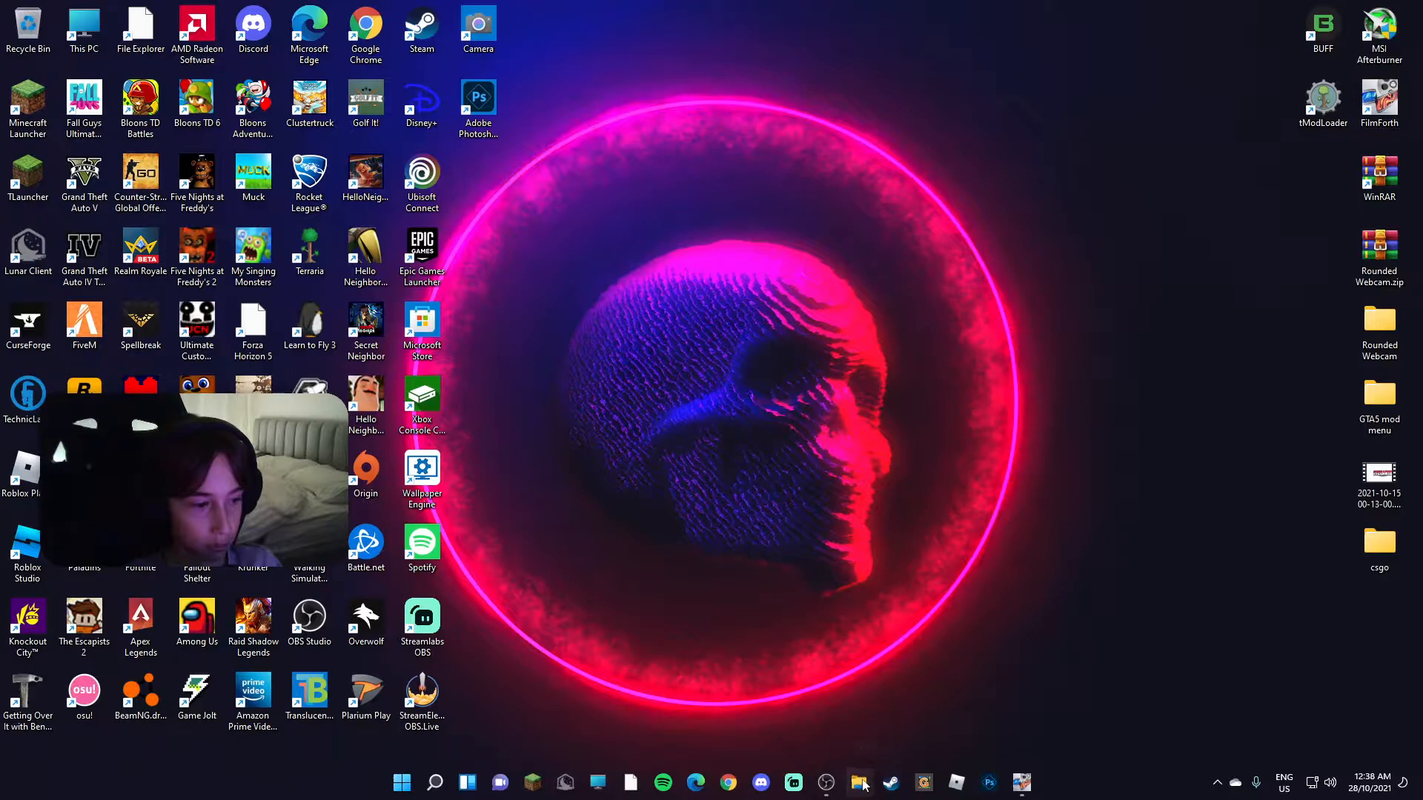
{"action": "left_click", "coordinate": [856, 782]}
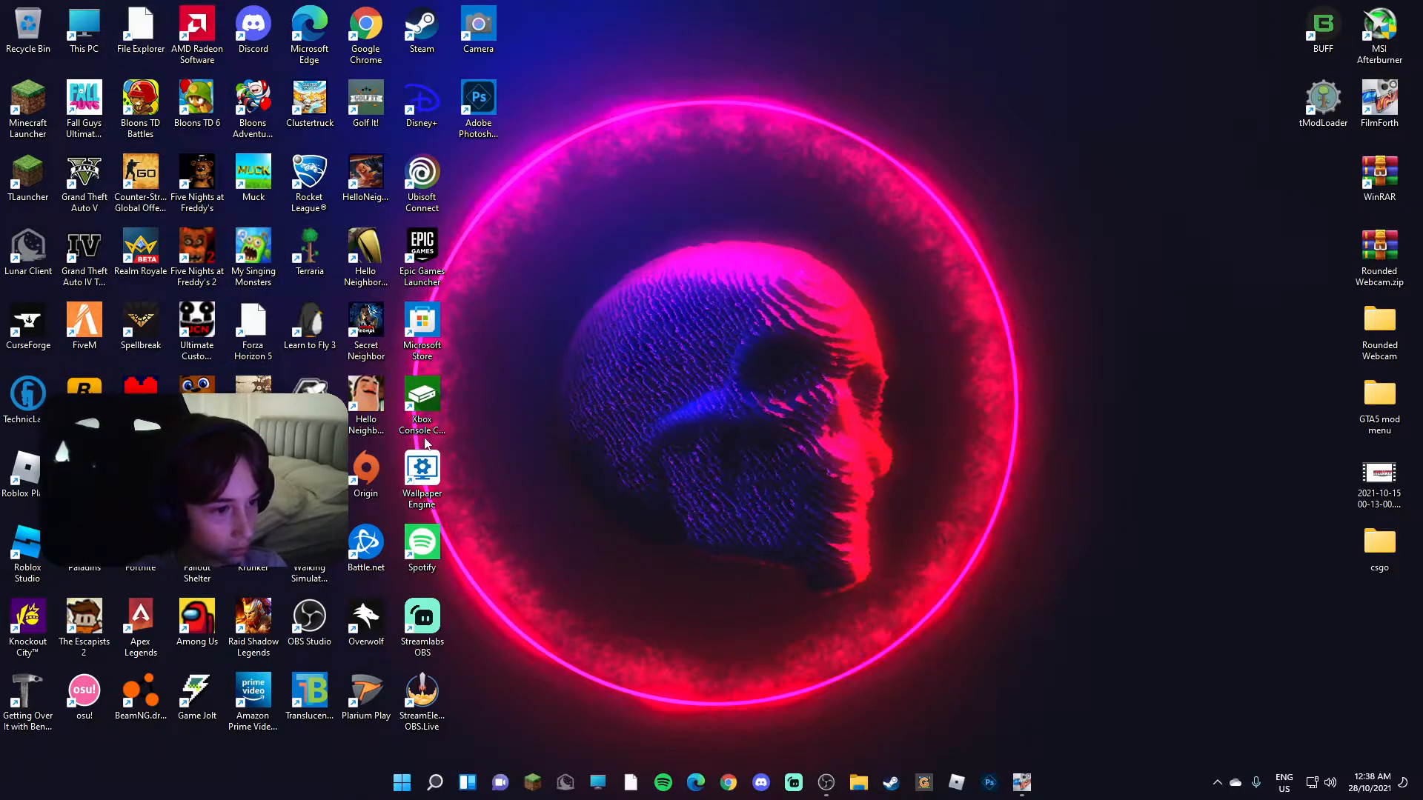
{"action": "left_click", "coordinate": [400, 783]}
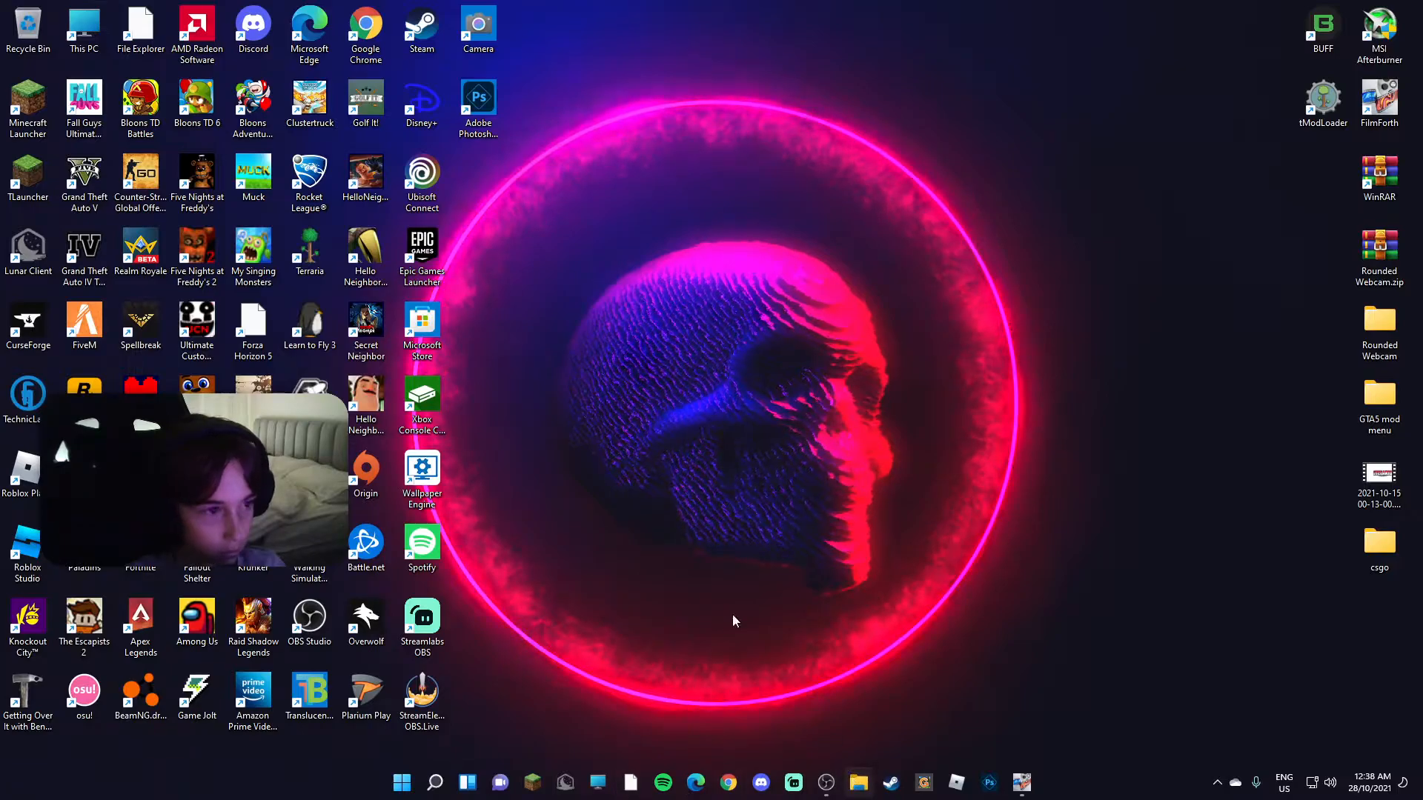
{"action": "left_click", "coordinate": [858, 782]}
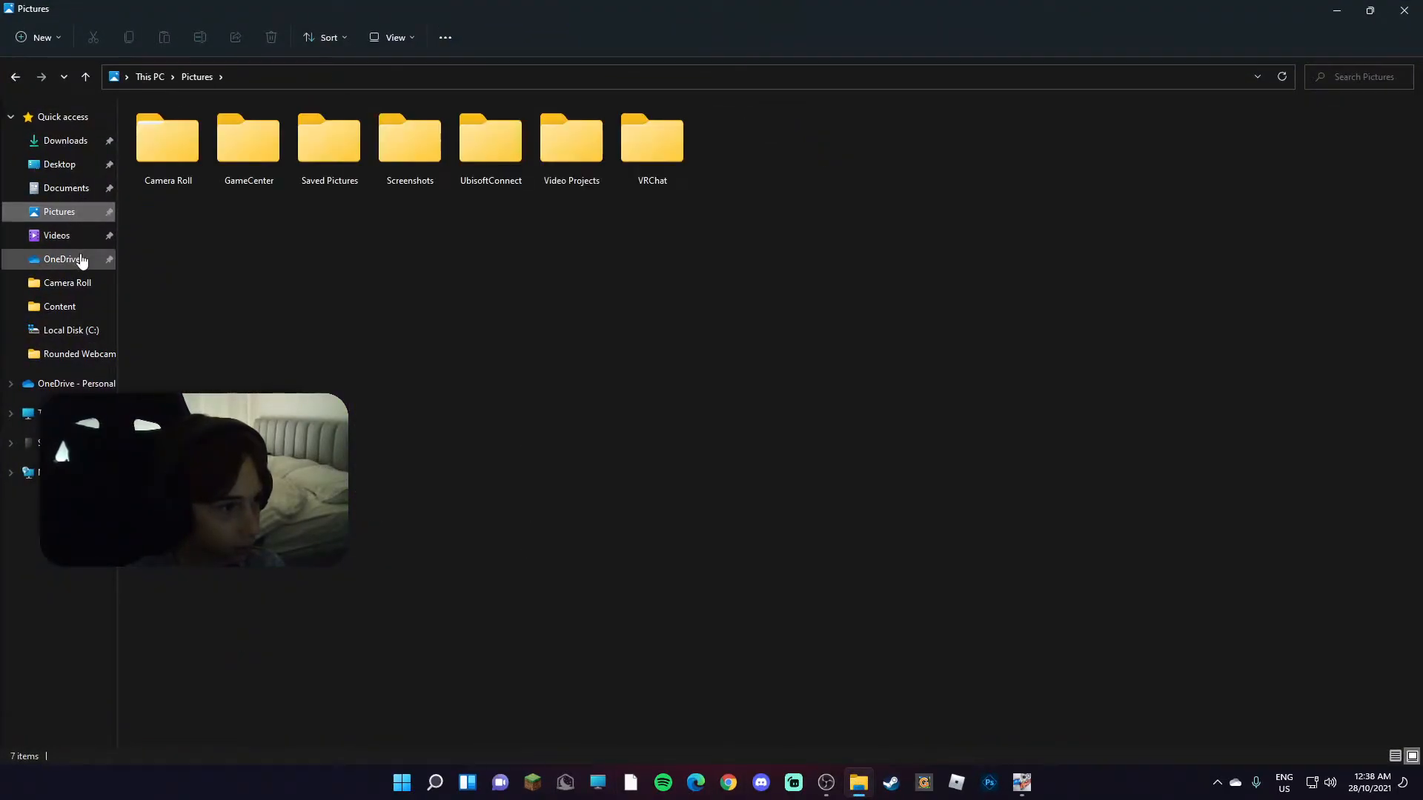
- Select OneDrive in the navigation pane before closing the File Explorer window
{"action": "left_click", "coordinate": [249, 141]}
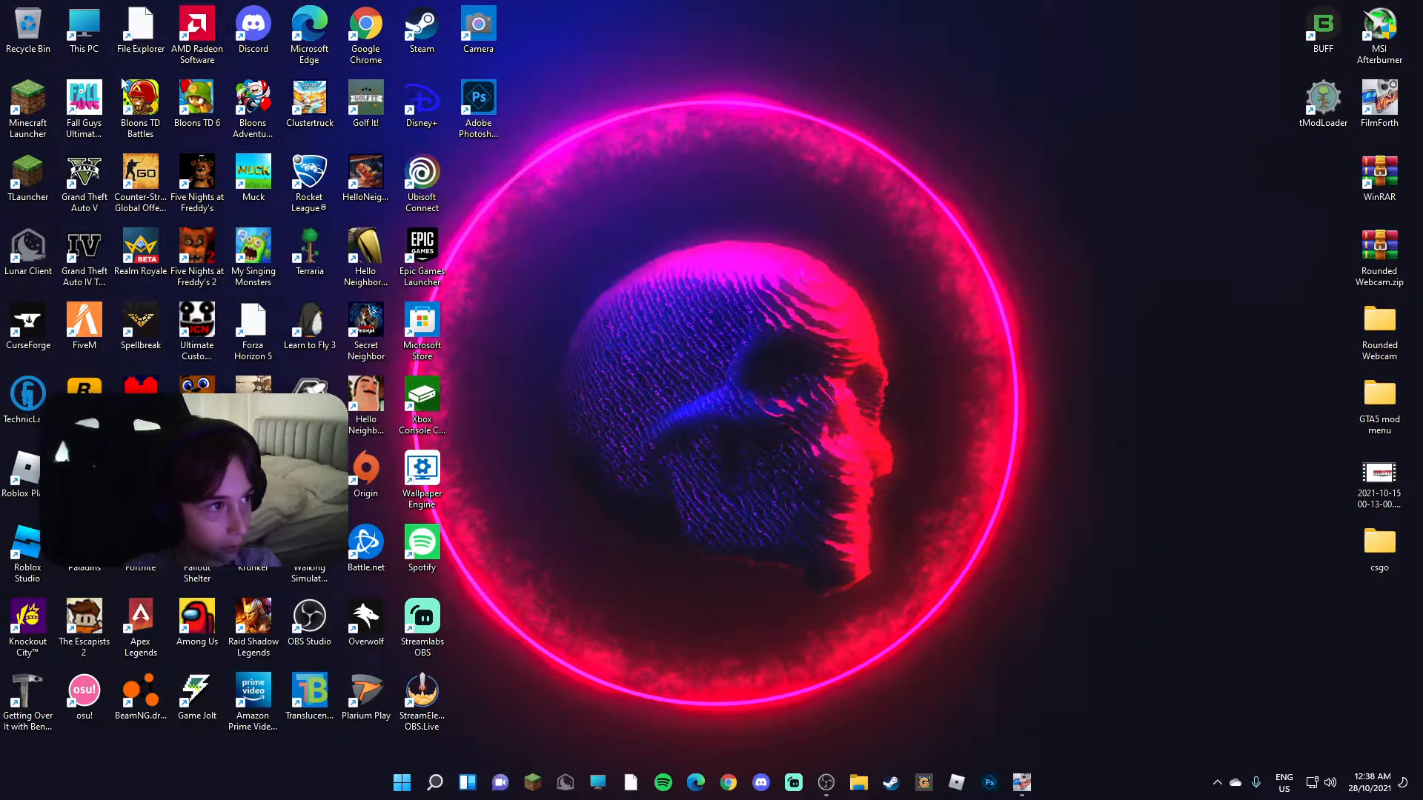
- Launch Microsoft Store from its desktop icon and scroll the Gaming page to Apps for gamers
{"action": "left_click", "coordinate": [420, 325]}
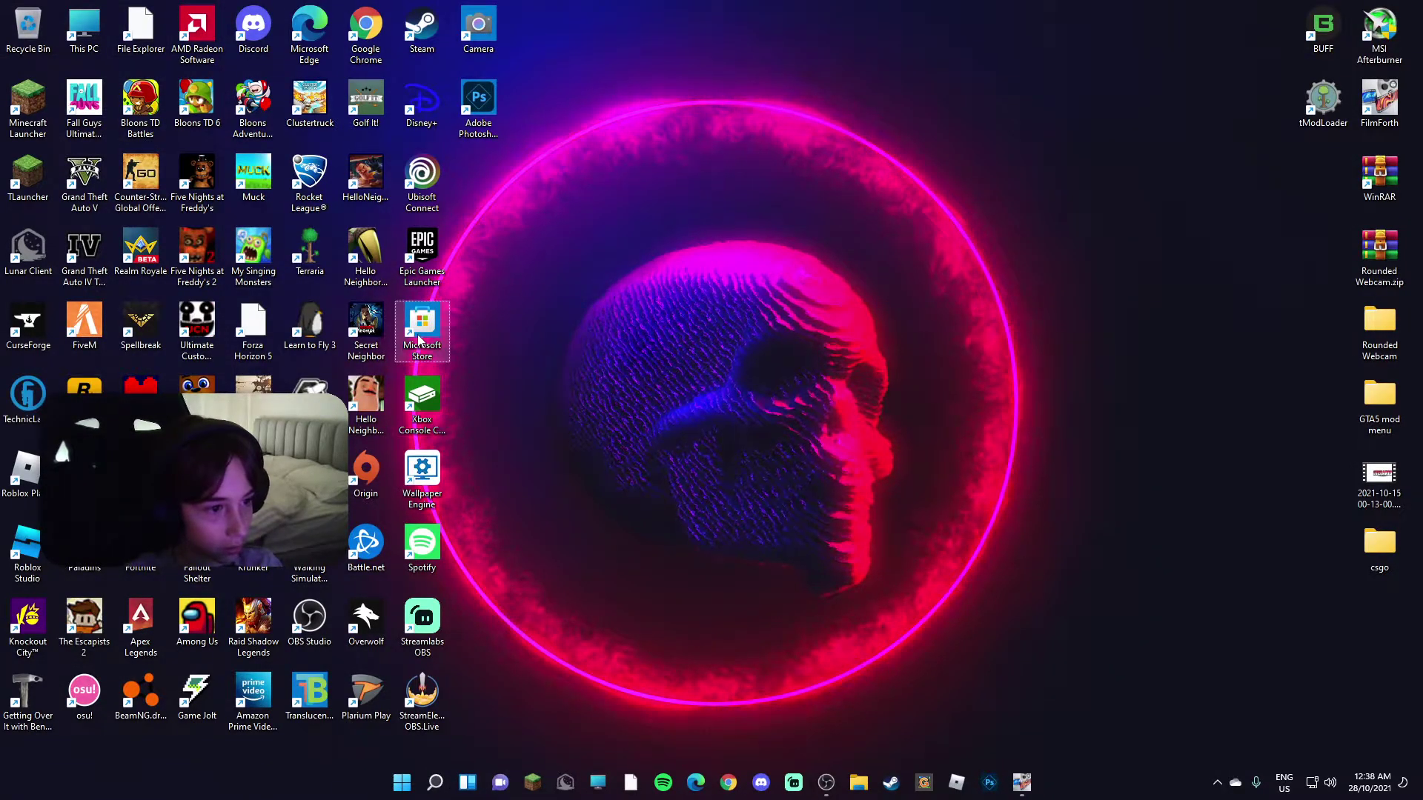
{"action": "double_click", "coordinate": [421, 326]}
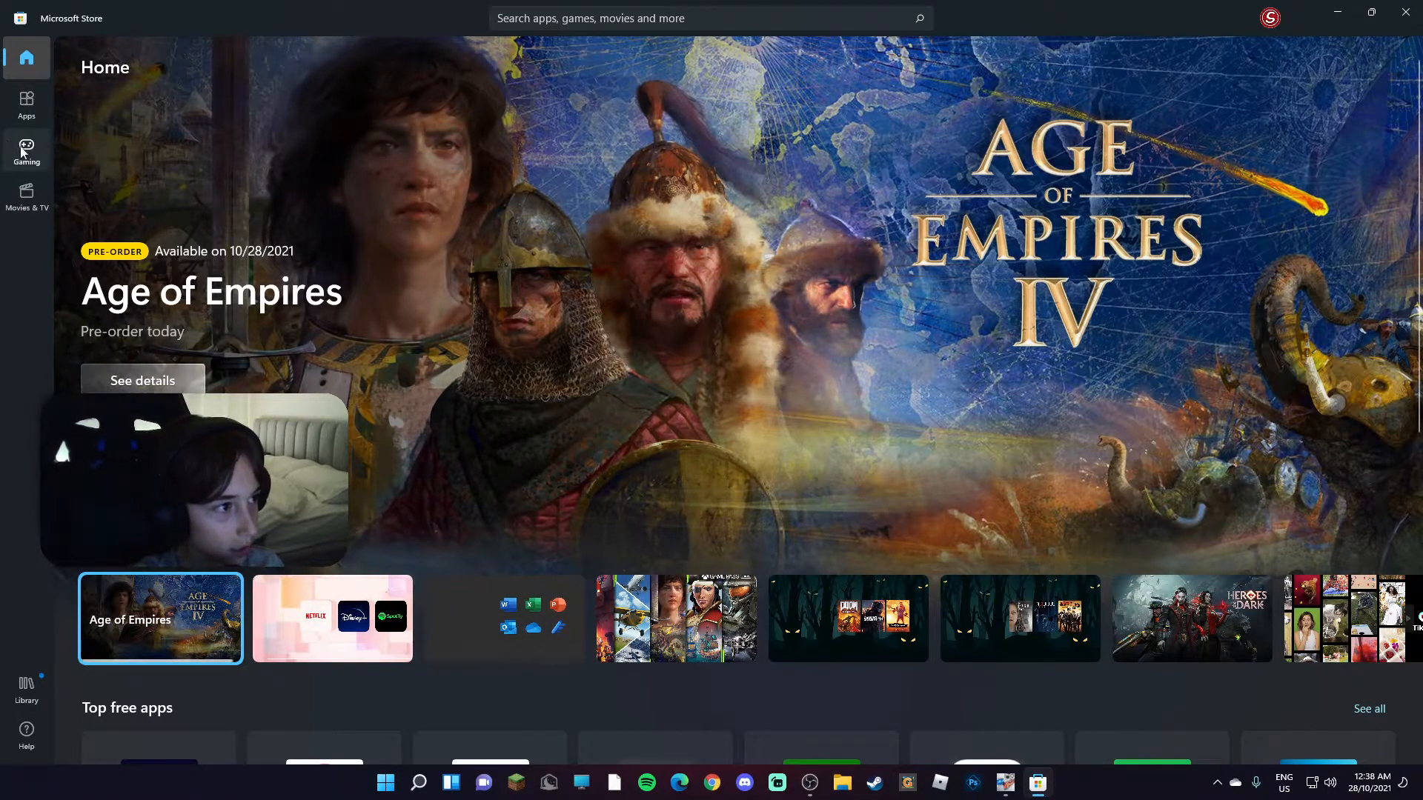
{"action": "scroll", "scroll_direction": "down", "scroll_amount": 3}
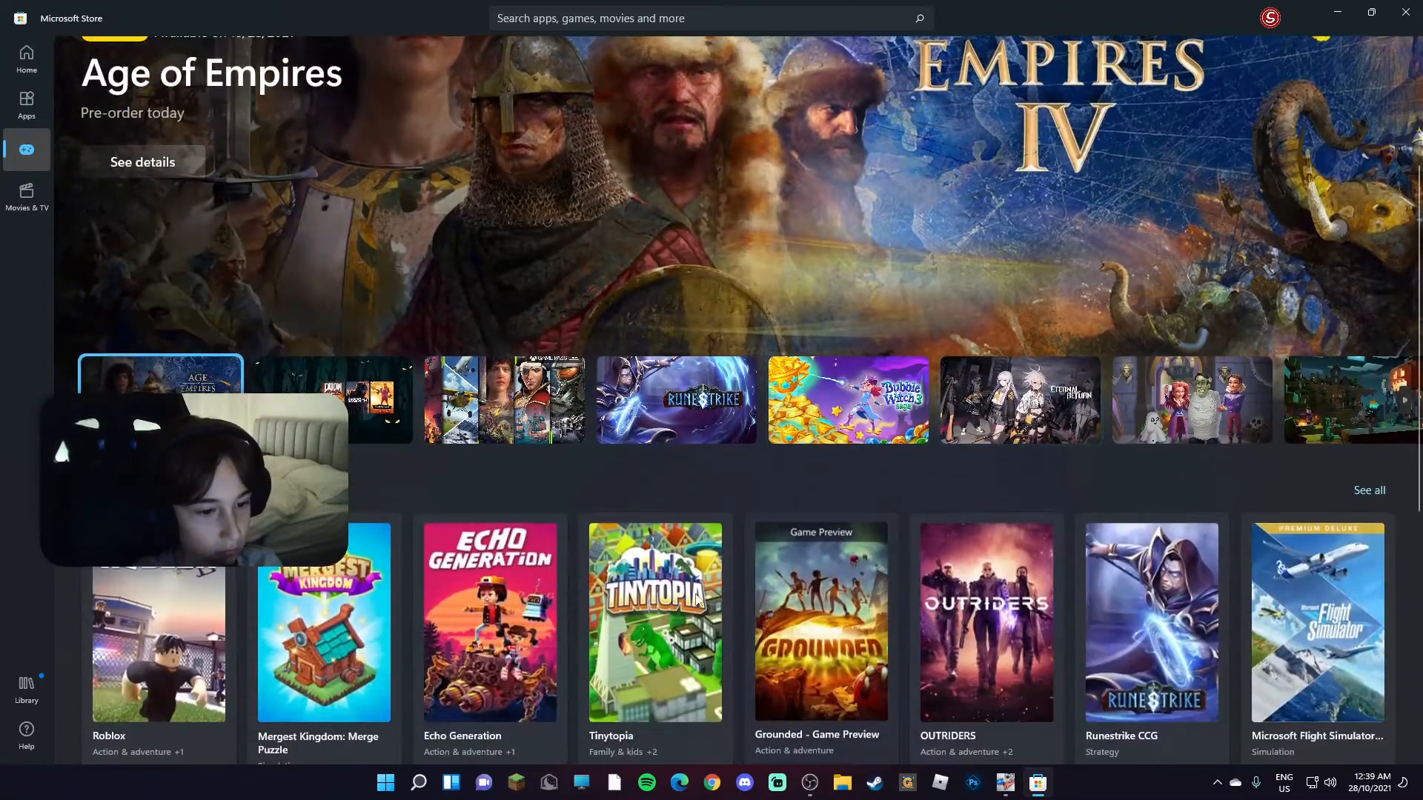
{"action": "scroll", "scroll_direction": "down", "scroll_amount": 3}
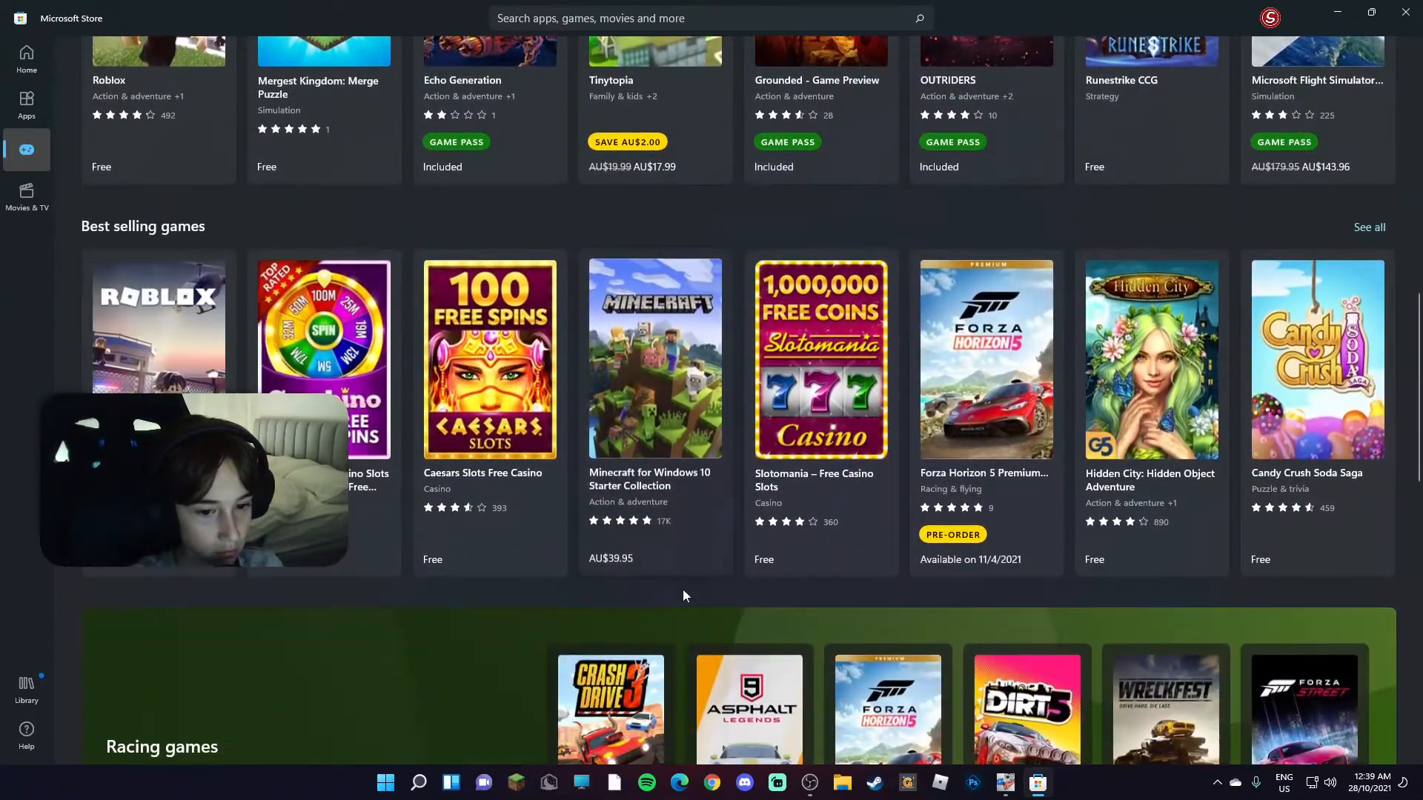
{"action": "scroll", "scroll_direction": "down", "scroll_amount": 3}
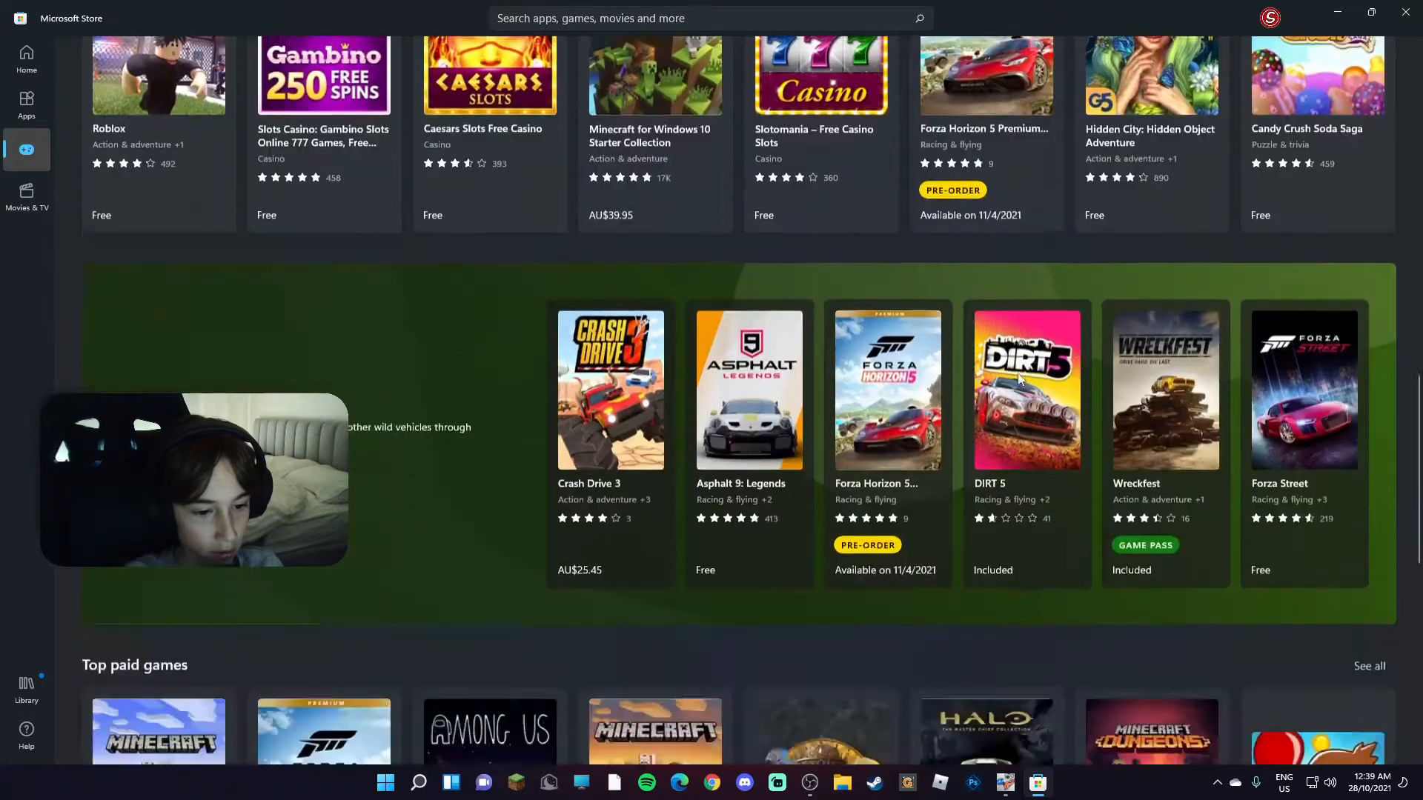
{"action": "scroll", "scroll_direction": "down", "scroll_amount": 3}
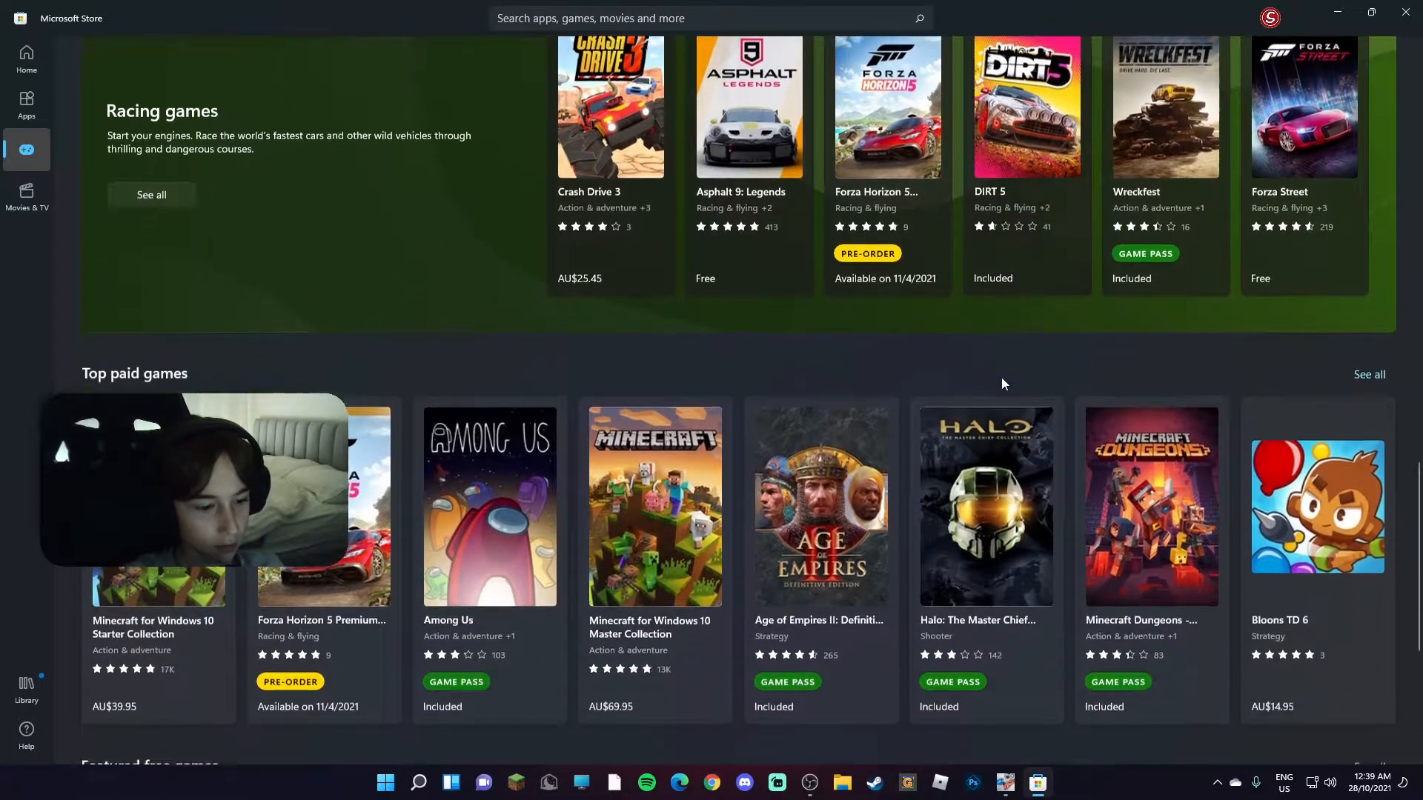
{"action": "scroll", "scroll_direction": "down", "scroll_amount": 3}
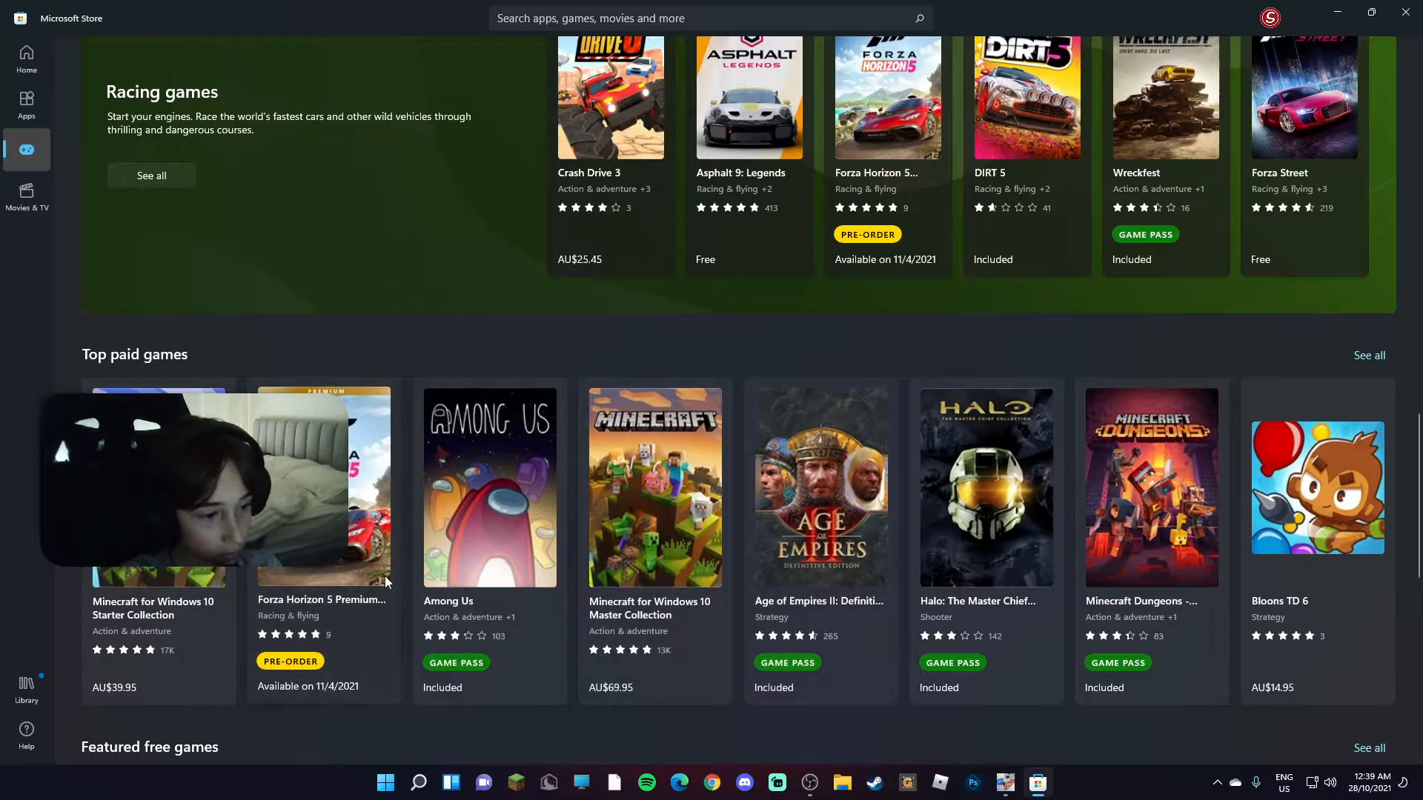
{"action": "mouse_move", "coordinate": [904, 557]}
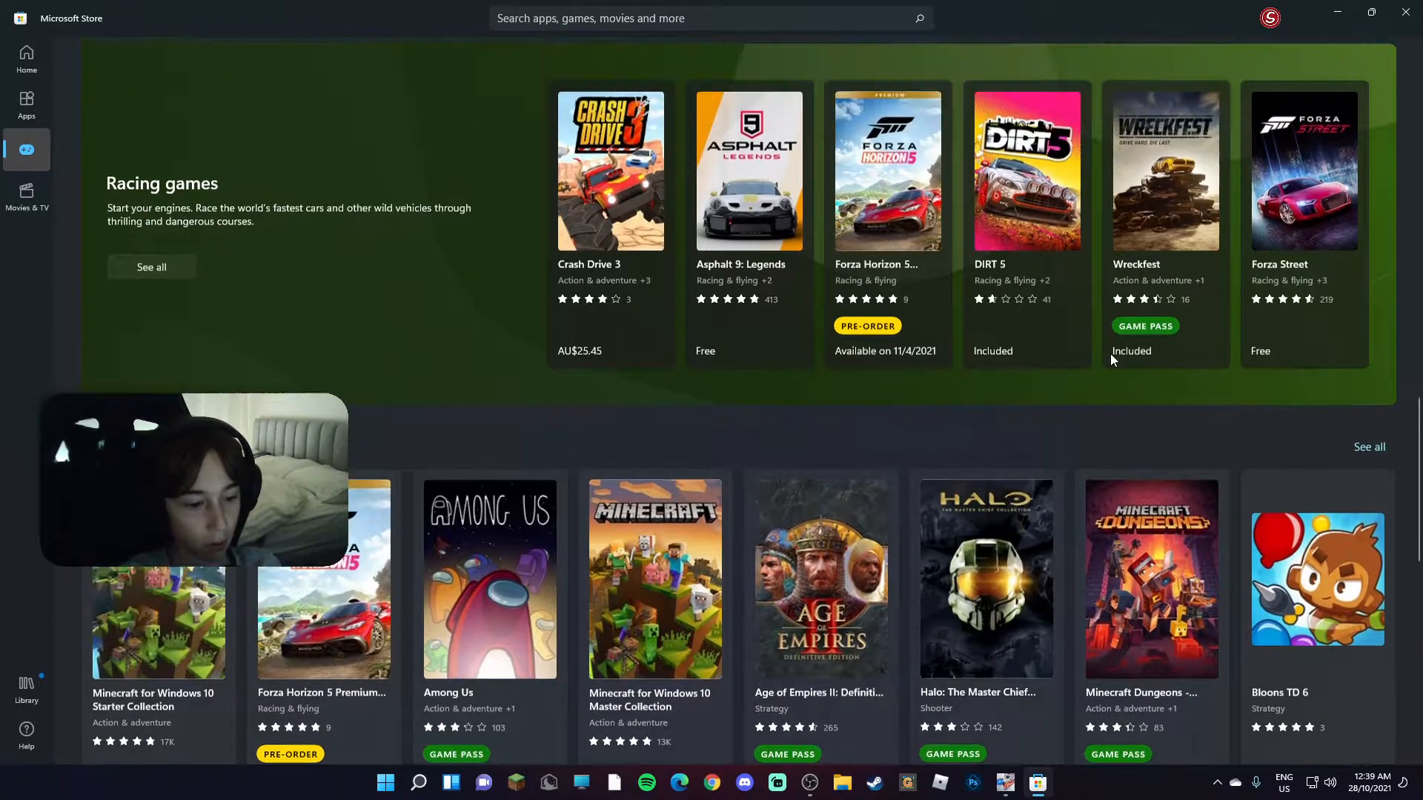
- Continue down the Gaming page past the PC games specials
{"action": "scroll", "scroll_direction": "down", "scroll_amount": 3}
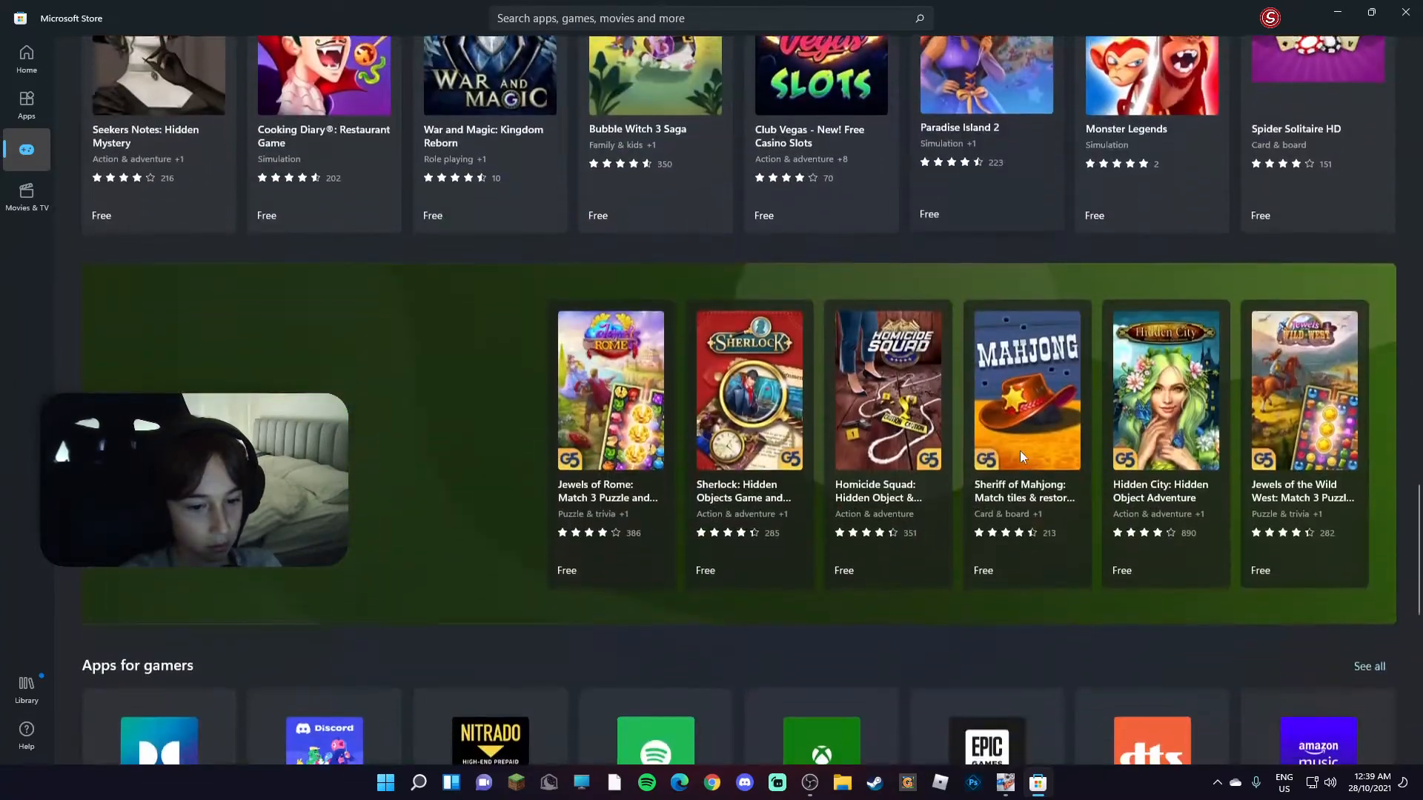
{"action": "scroll", "scroll_direction": "down", "scroll_amount": 3}
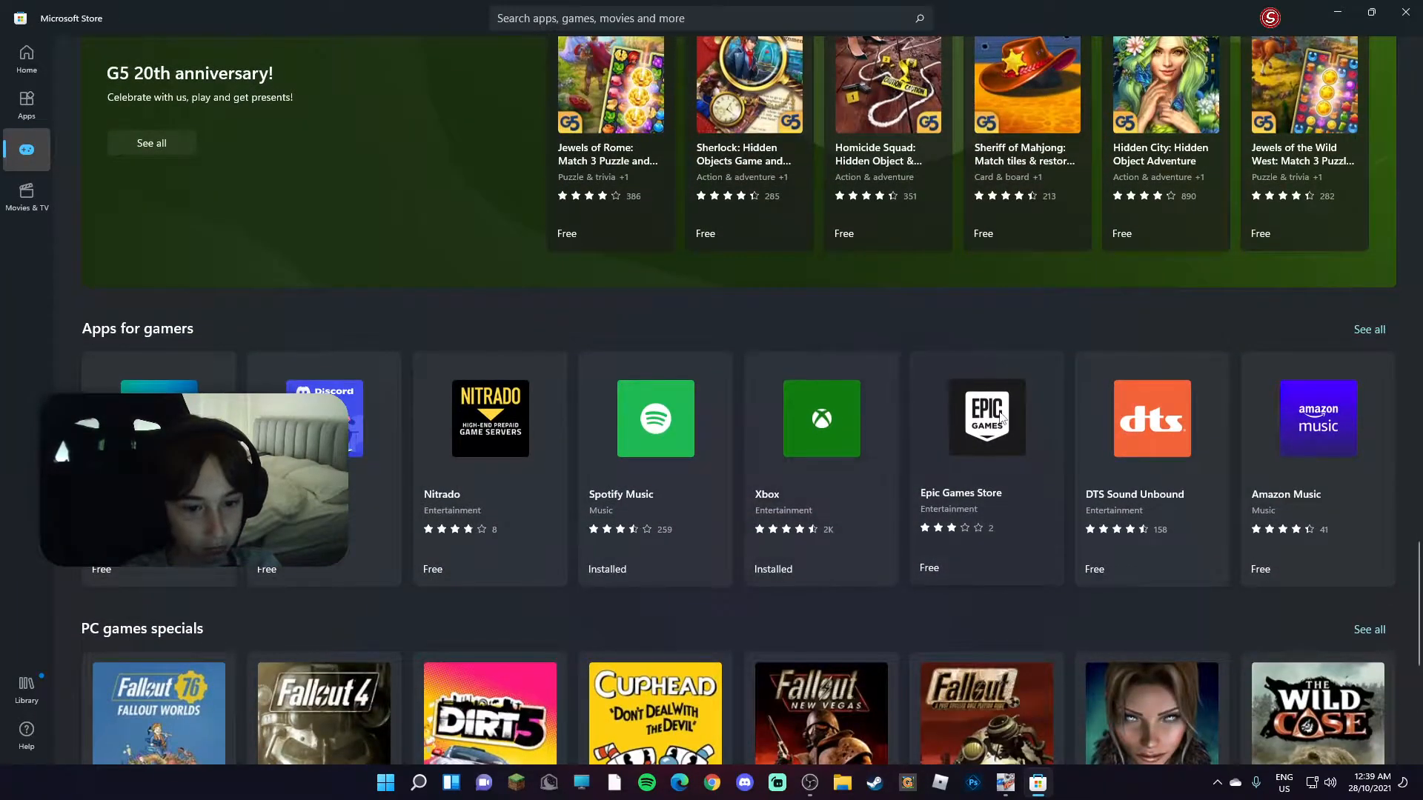
{"action": "scroll", "scroll_direction": "down", "scroll_amount": 3}
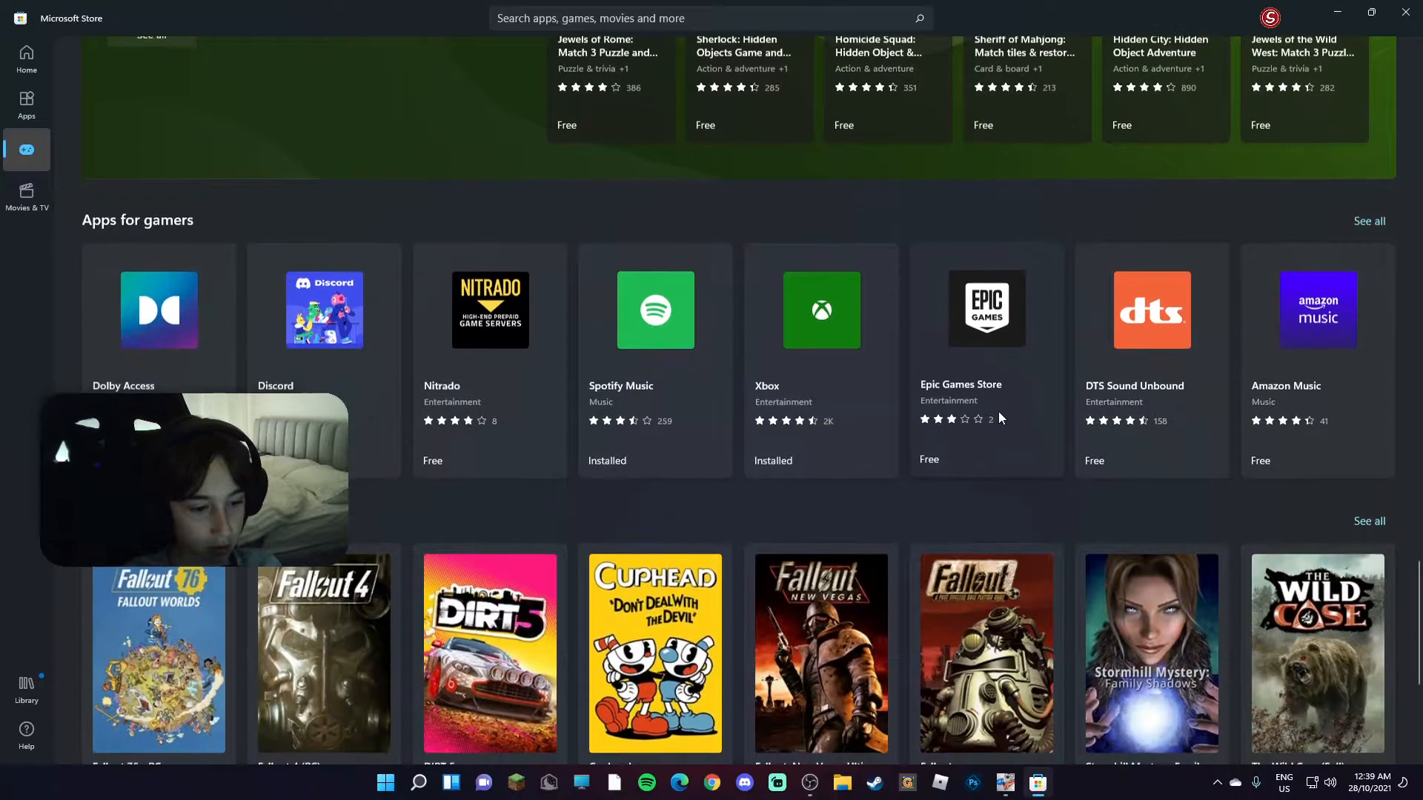
{"action": "scroll", "scroll_direction": "down", "scroll_amount": 3}
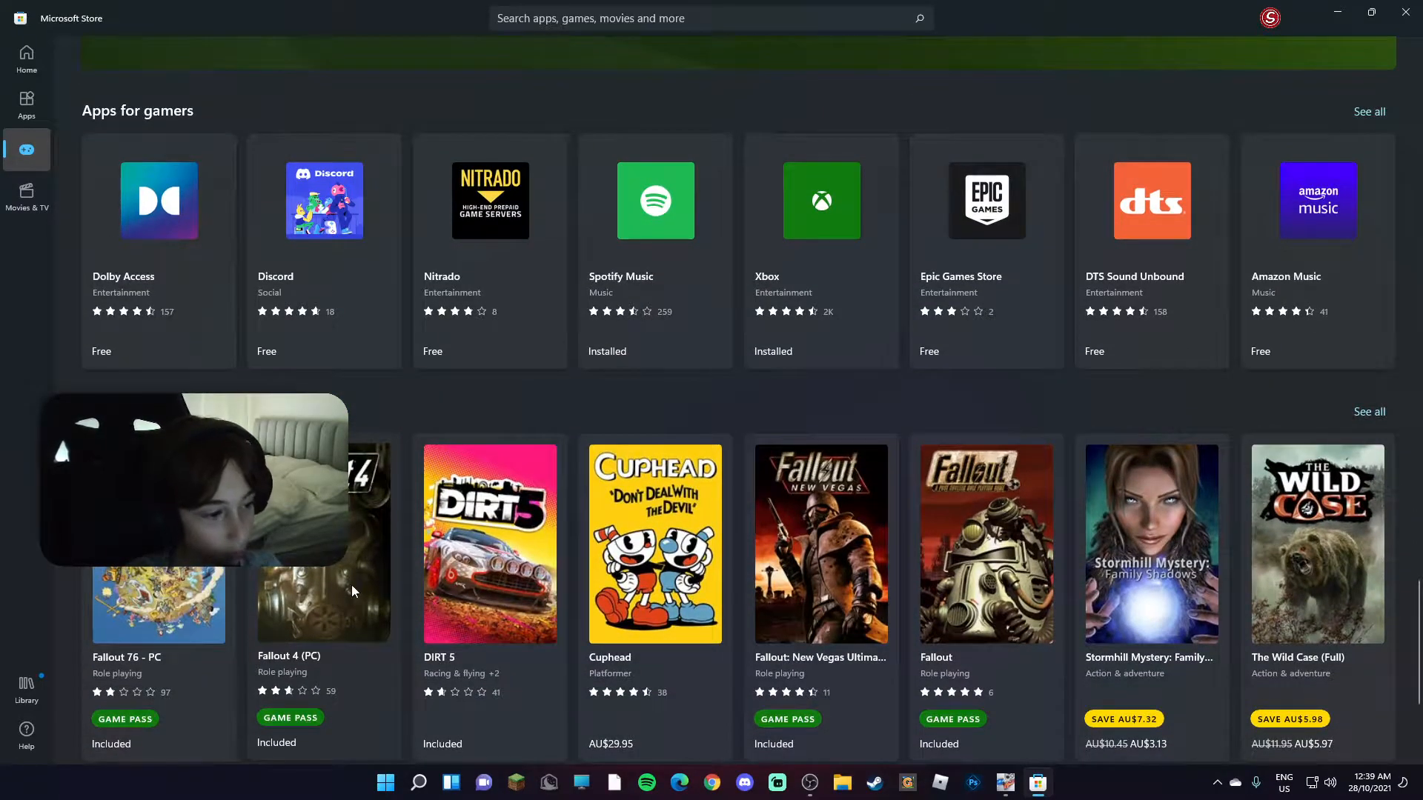
{"action": "scroll", "scroll_direction": "down", "scroll_amount": 3}
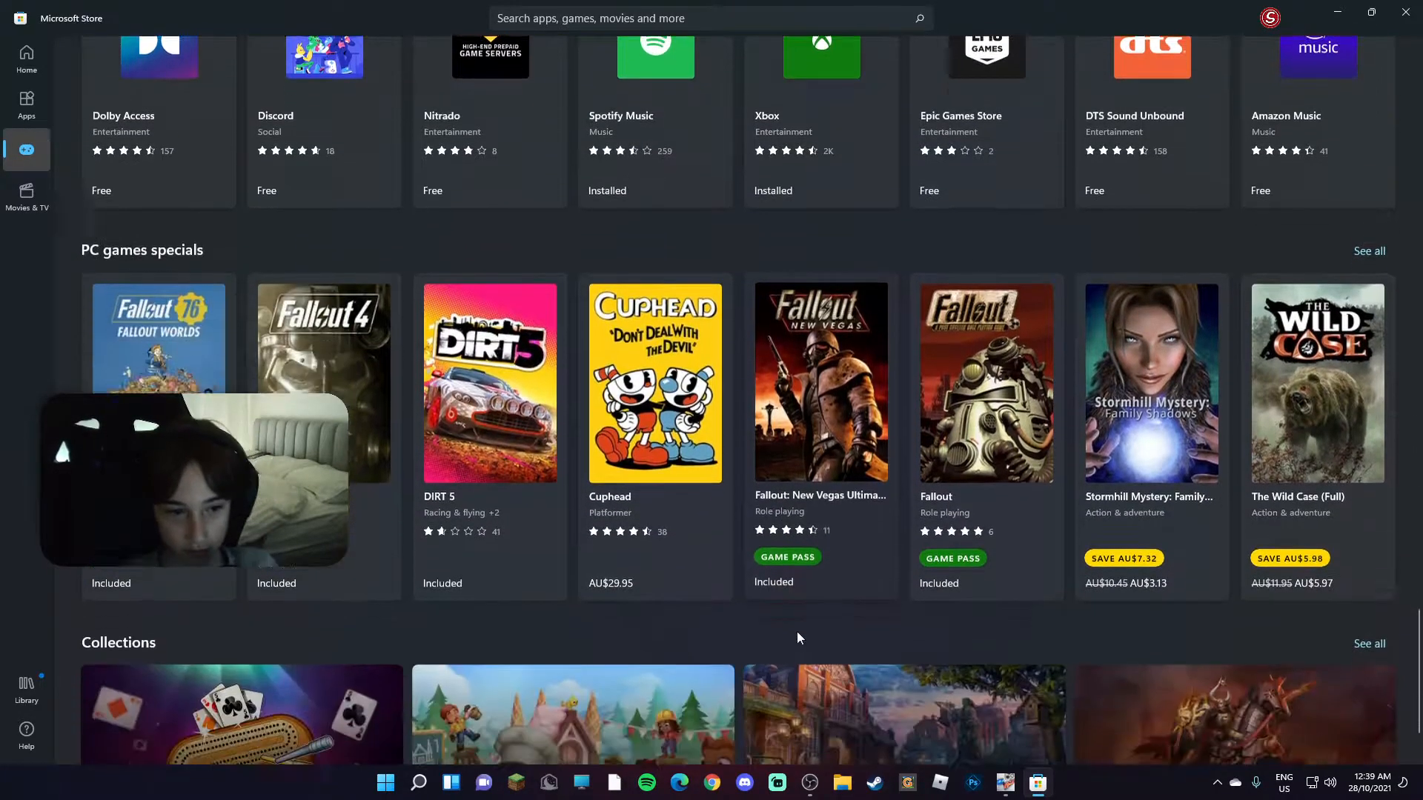
{"action": "scroll", "scroll_direction": "down", "scroll_amount": 3}
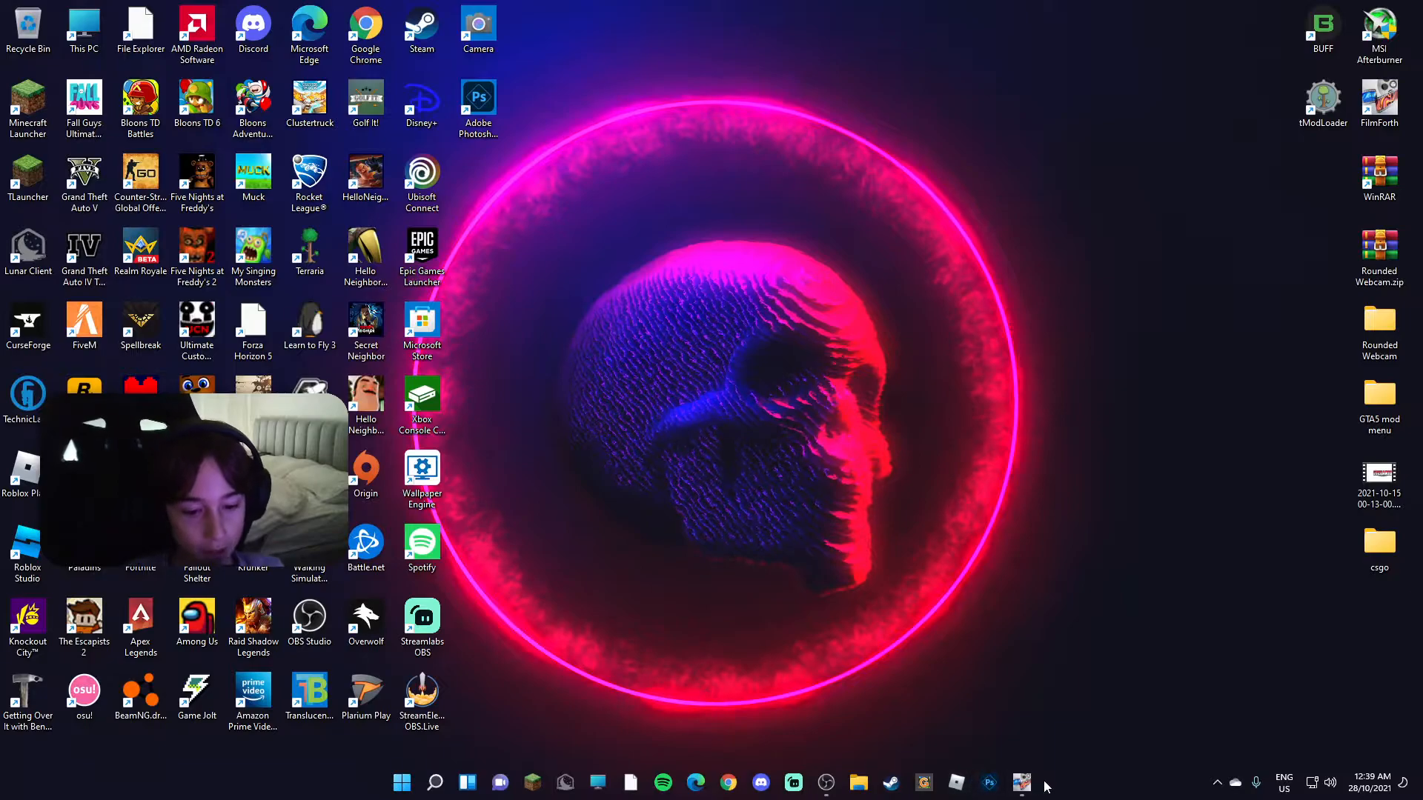
{"action": "left_click", "coordinate": [1022, 782]}
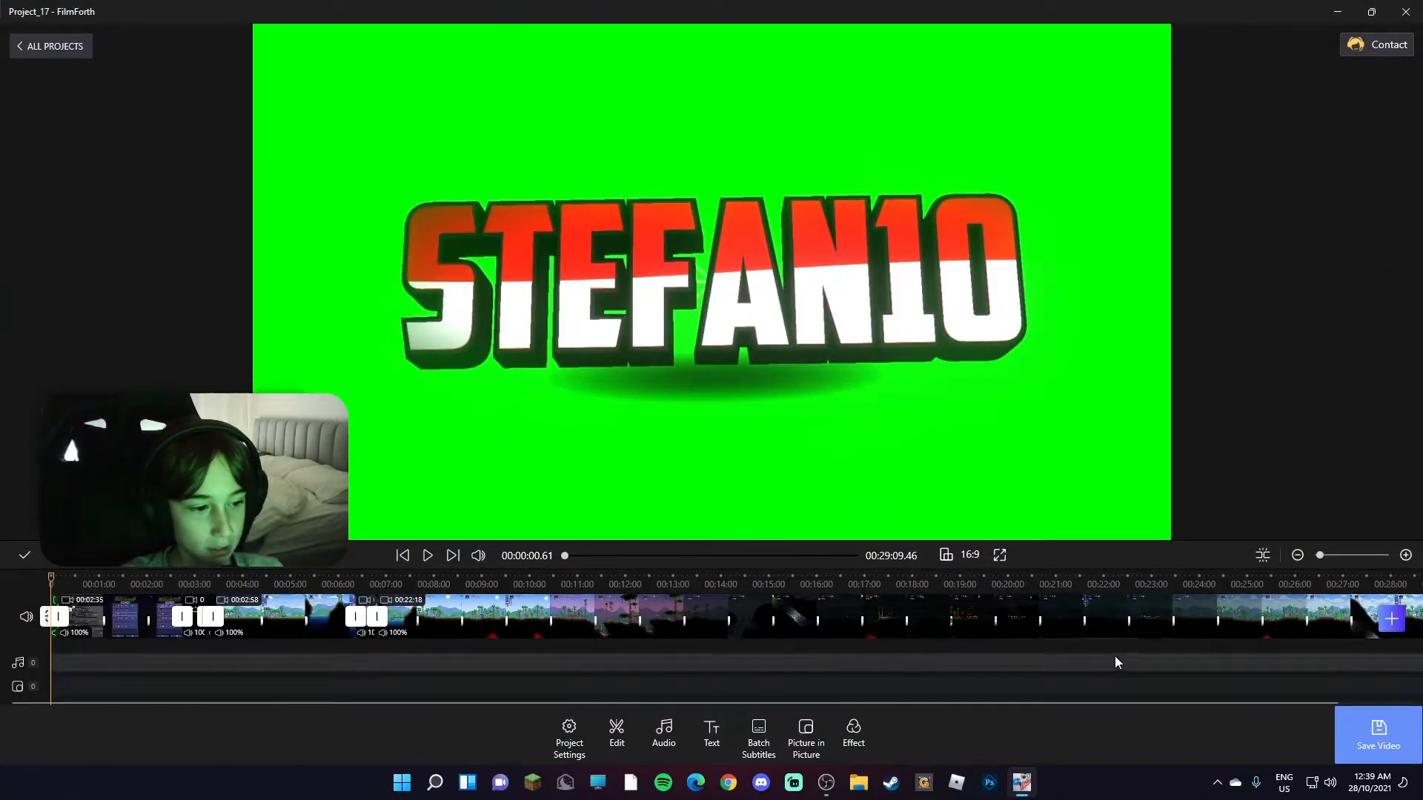
{"action": "left_click", "coordinate": [1378, 734]}
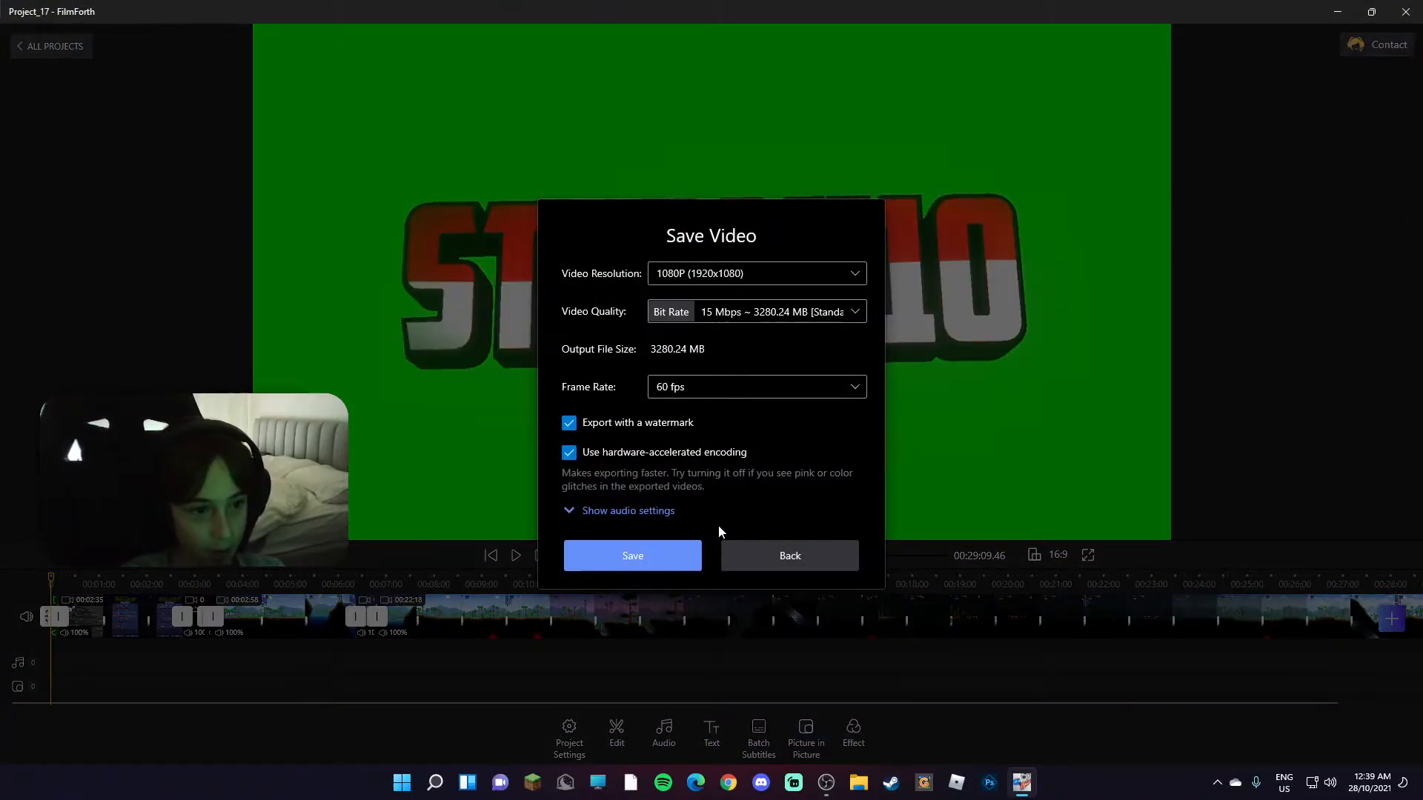
{"action": "left_click", "coordinate": [632, 555]}
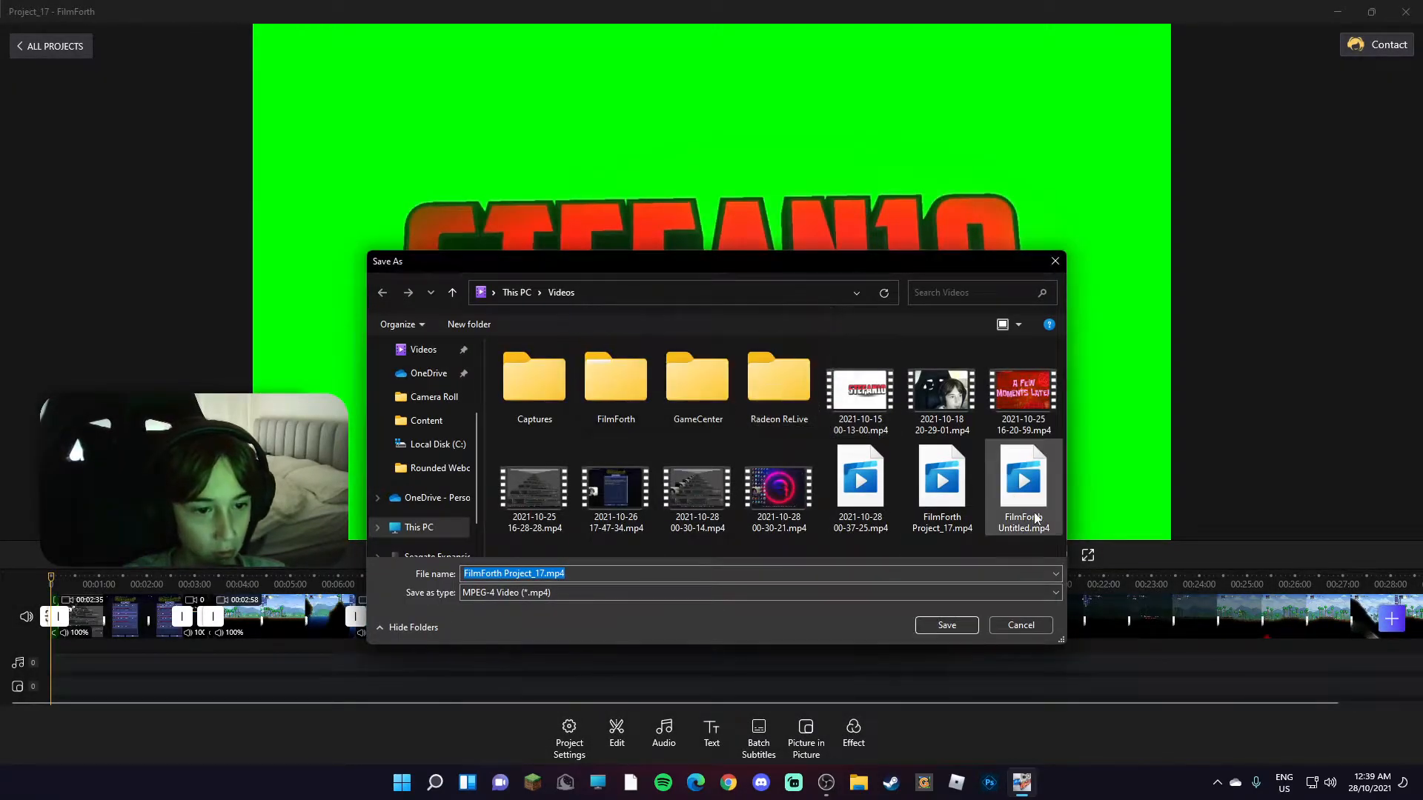
{"action": "left_click", "coordinate": [945, 624]}
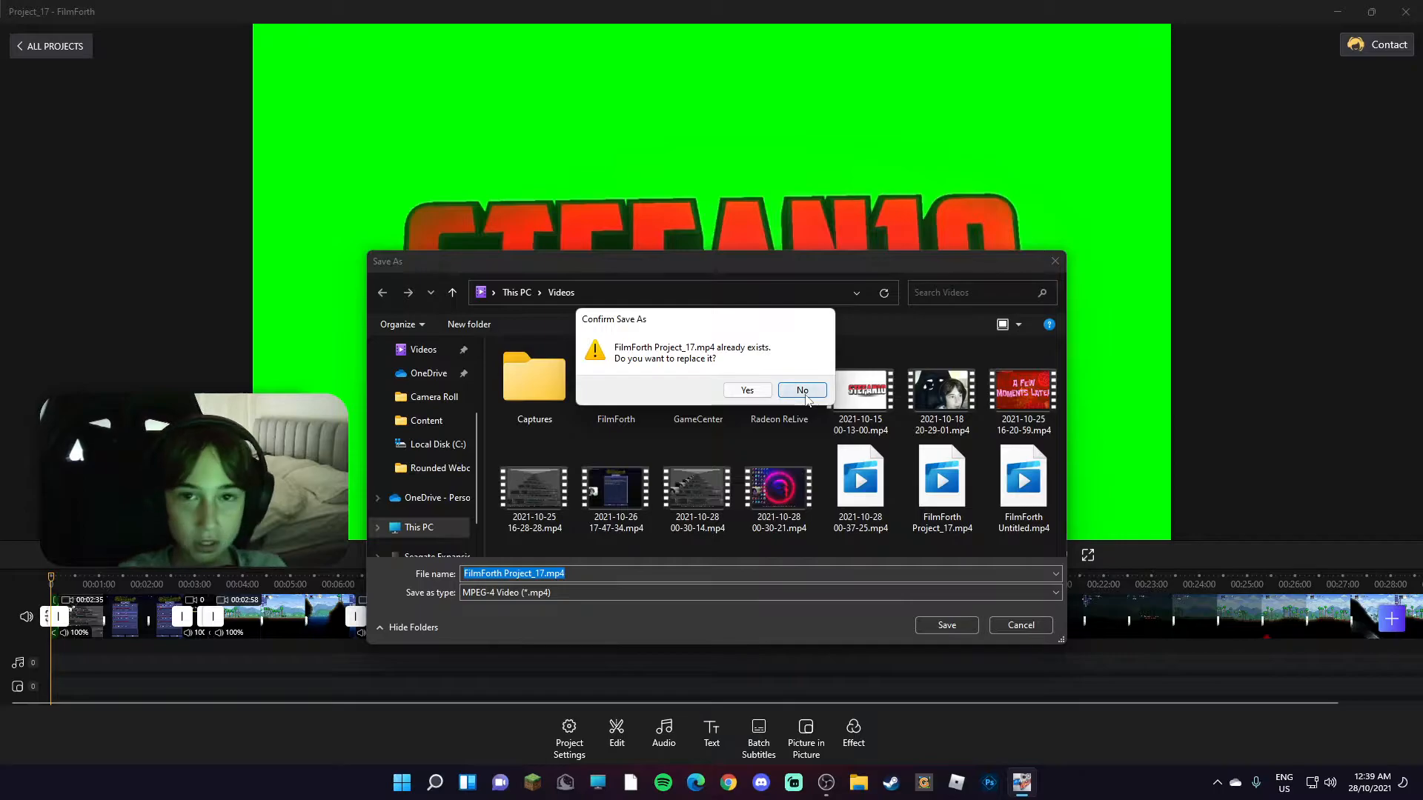
{"action": "left_click", "coordinate": [802, 390]}
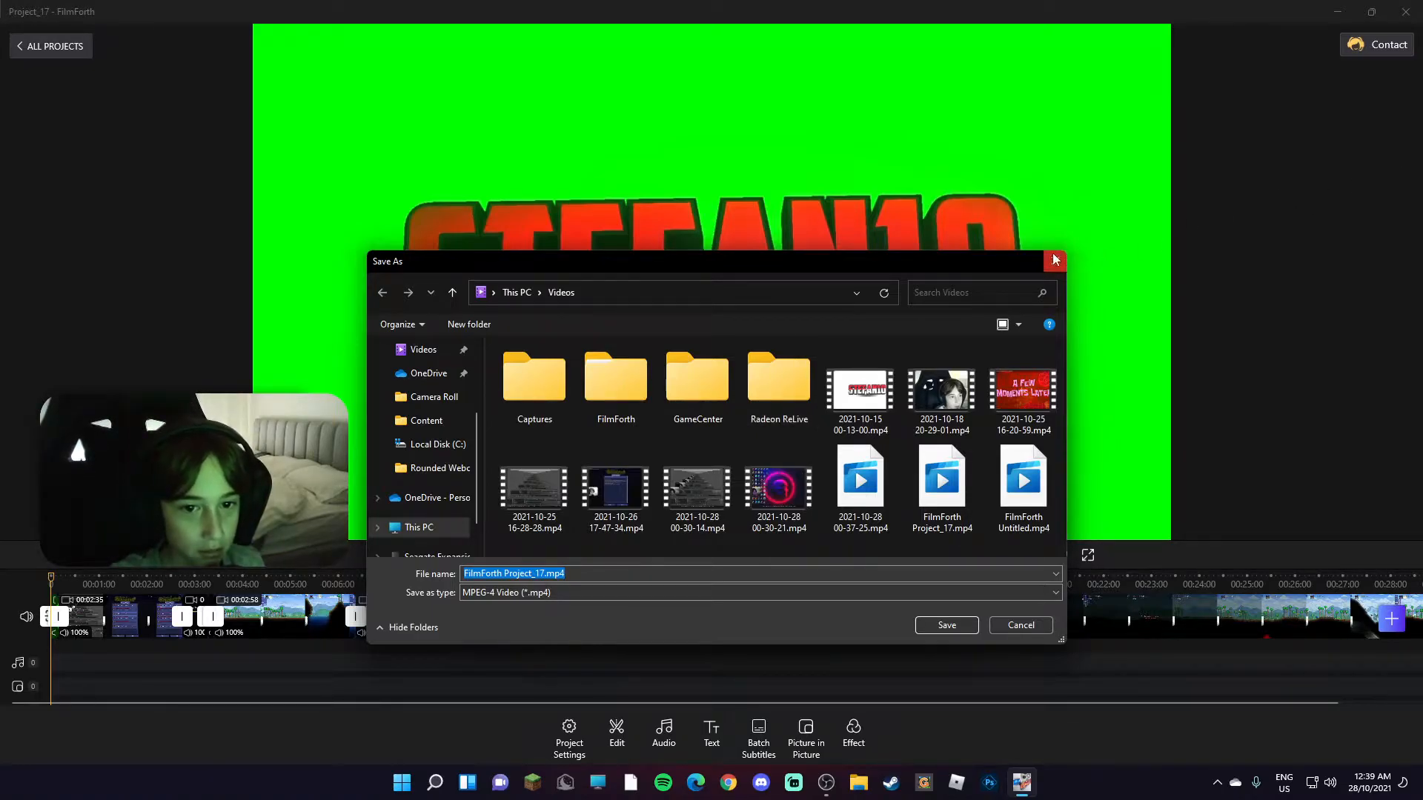
{"action": "left_click", "coordinate": [946, 624]}
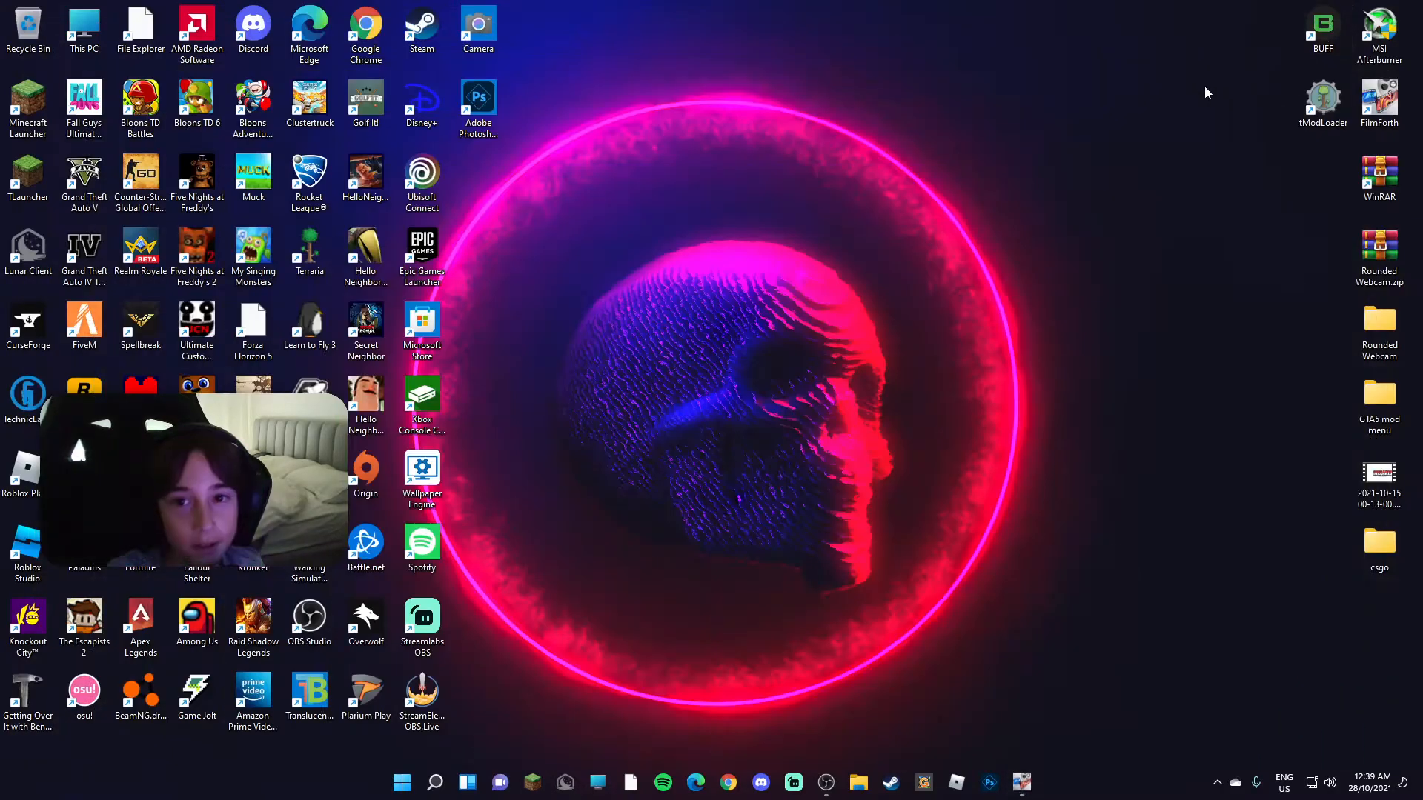
{"action": "mouse_move", "coordinate": [1073, 114]}
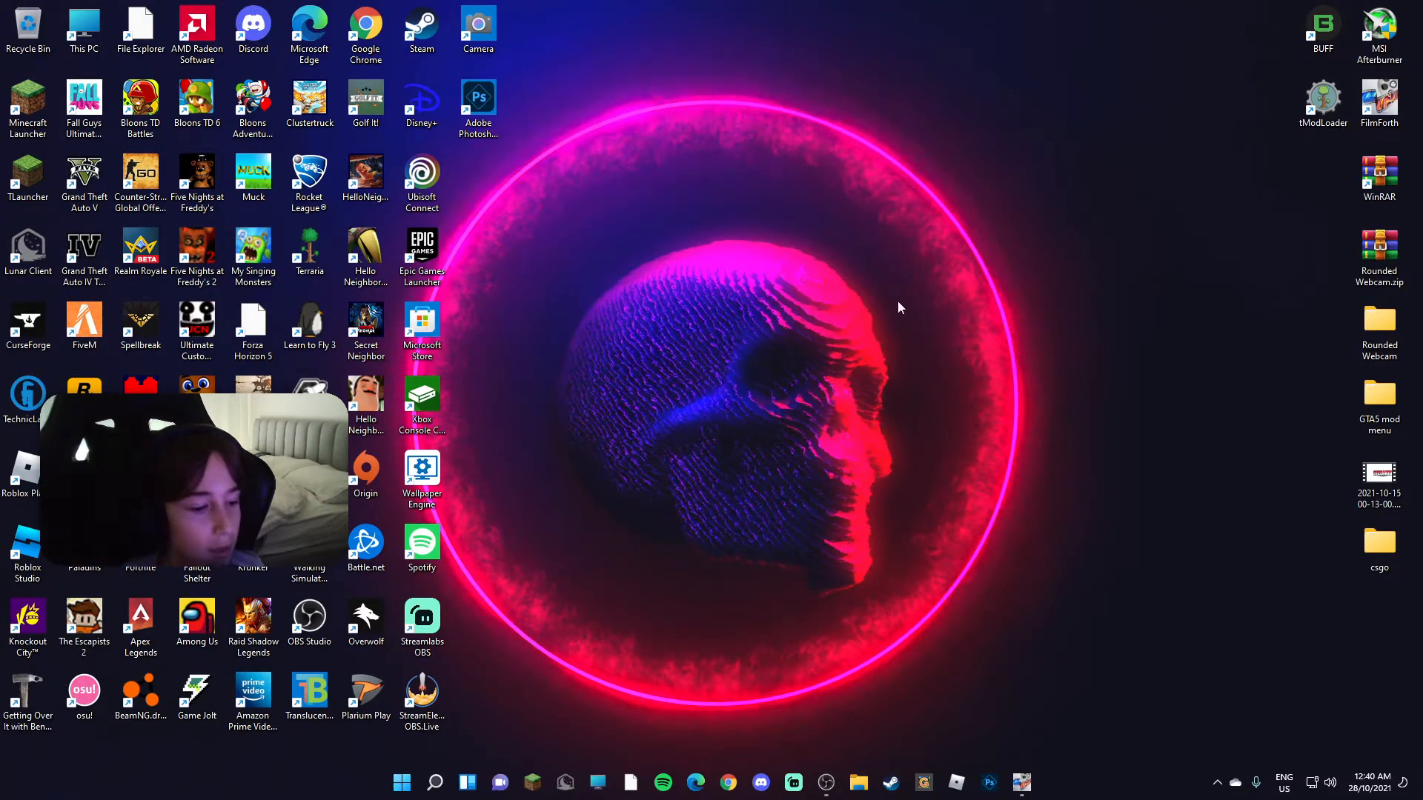
- Bring up the Settings app at its System page from the taskbar icon
{"action": "left_click", "coordinate": [437, 782]}
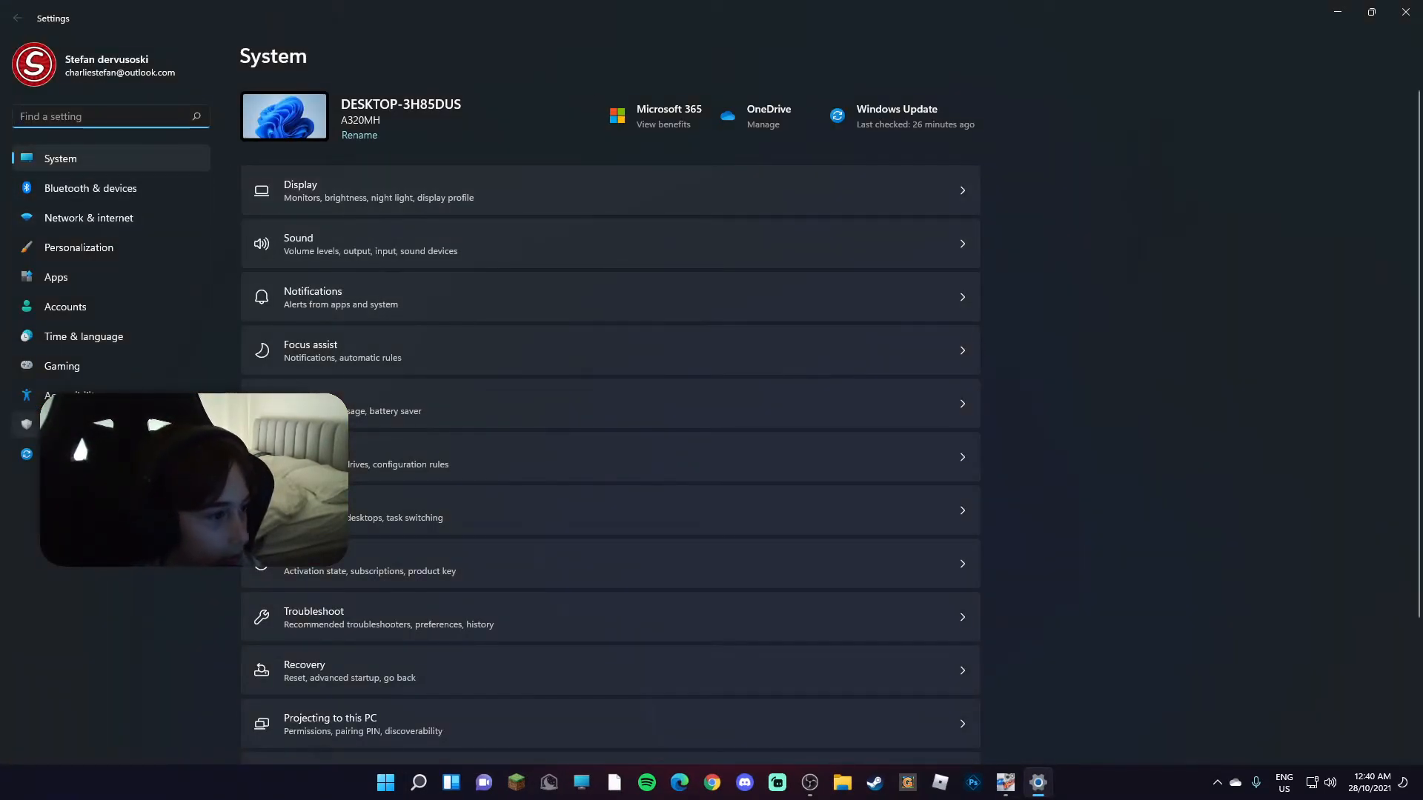
{"action": "left_click", "coordinate": [62, 366]}
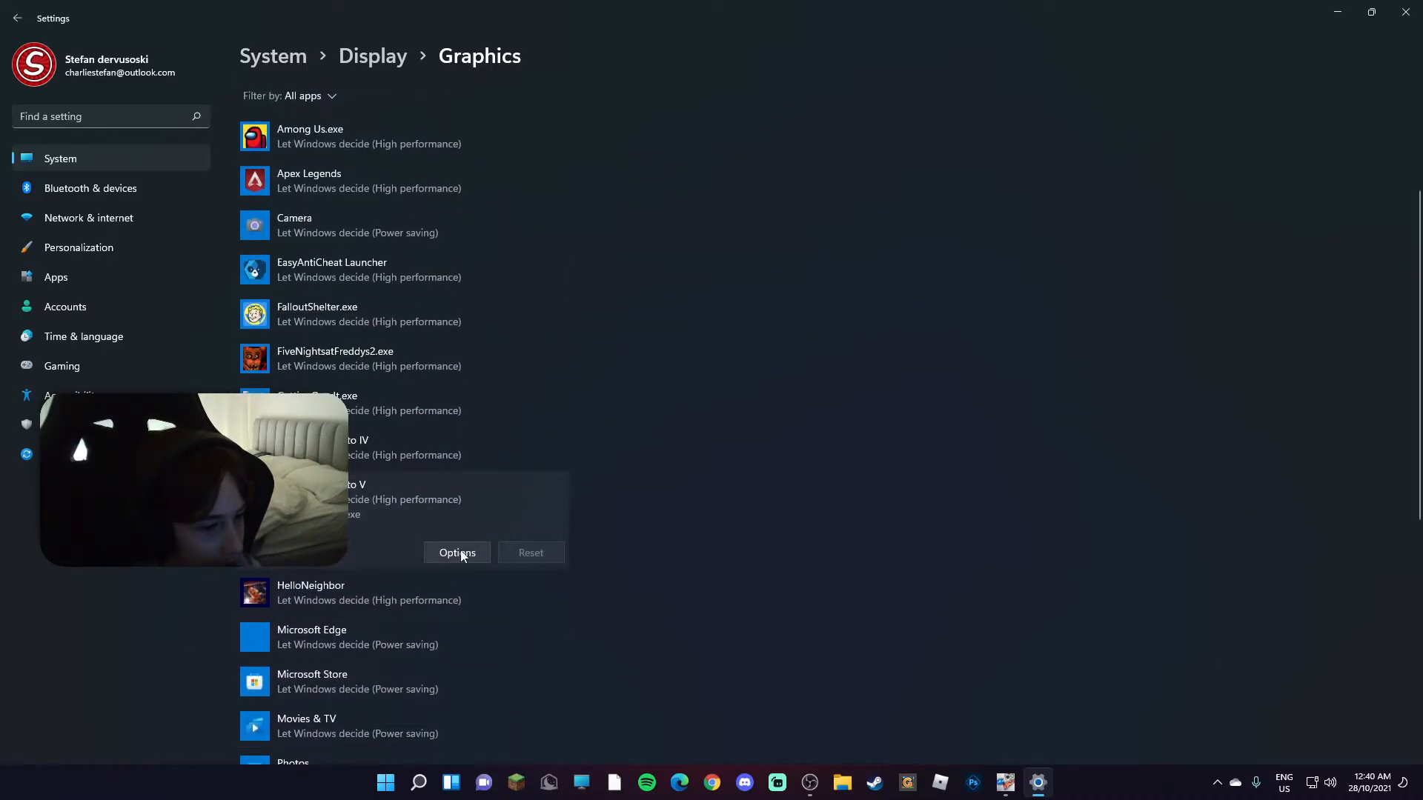
{"action": "left_click", "coordinate": [457, 553]}
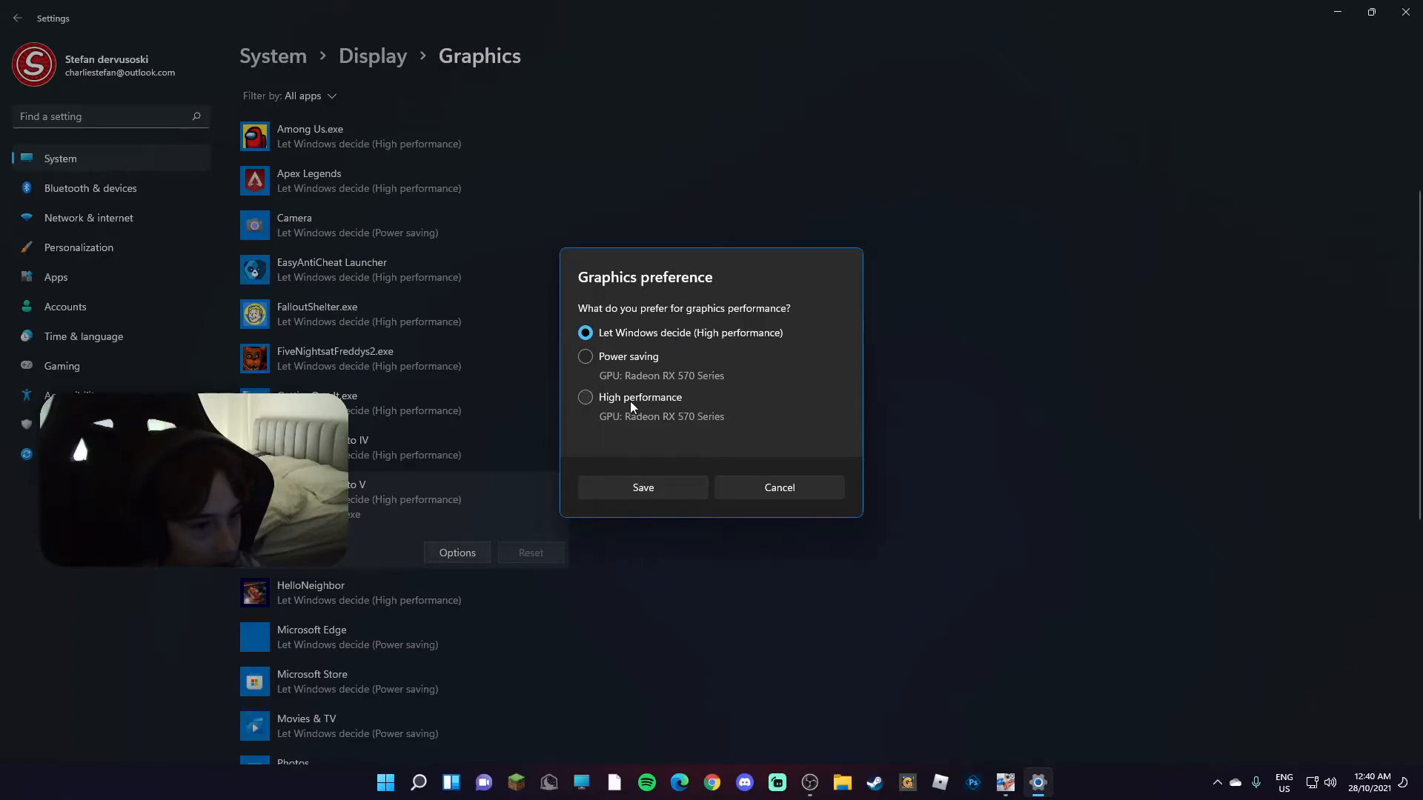
{"action": "mouse_move", "coordinate": [753, 507]}
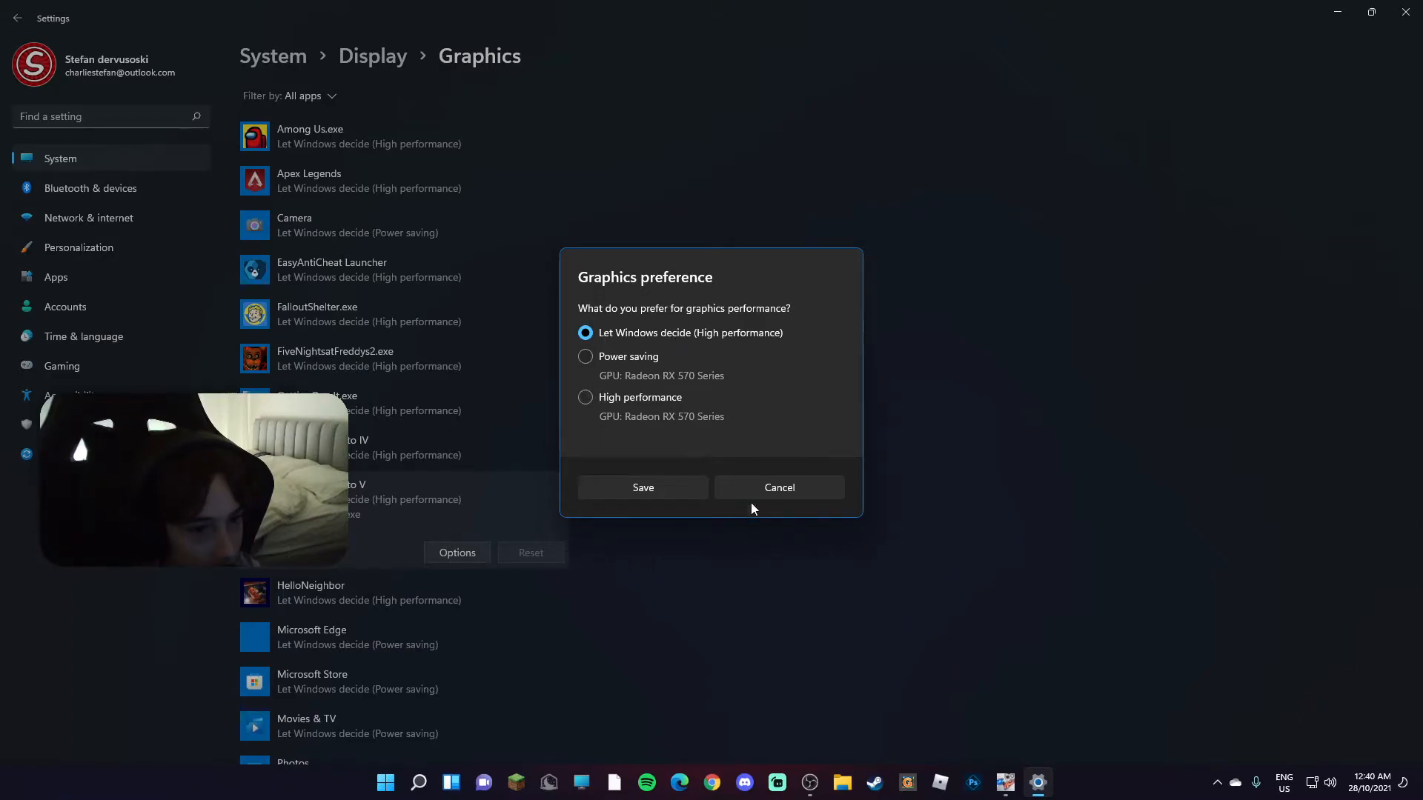
{"action": "left_click", "coordinate": [780, 488]}
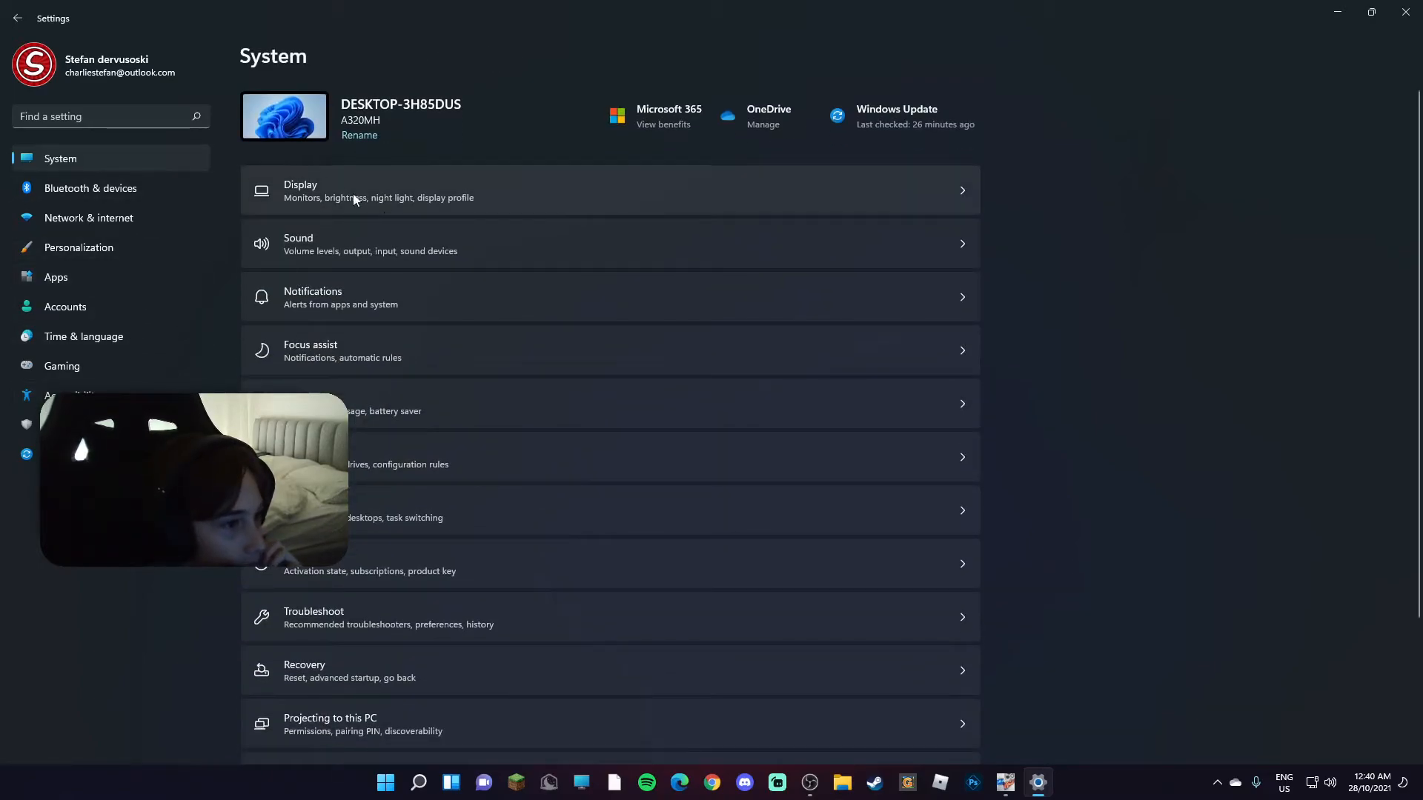
{"action": "scroll", "scroll_direction": "down", "scroll_amount": 3}
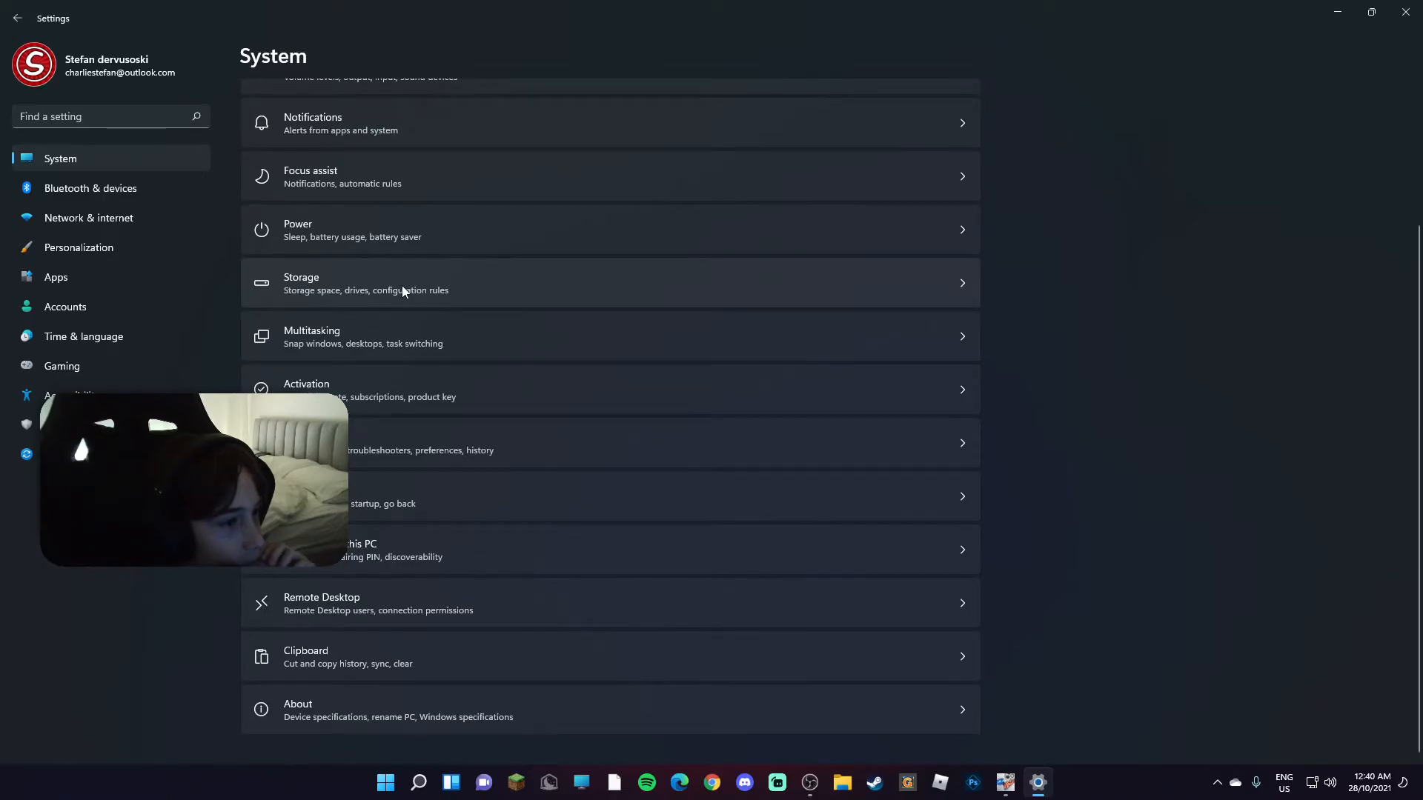
{"action": "mouse_move", "coordinate": [396, 314]}
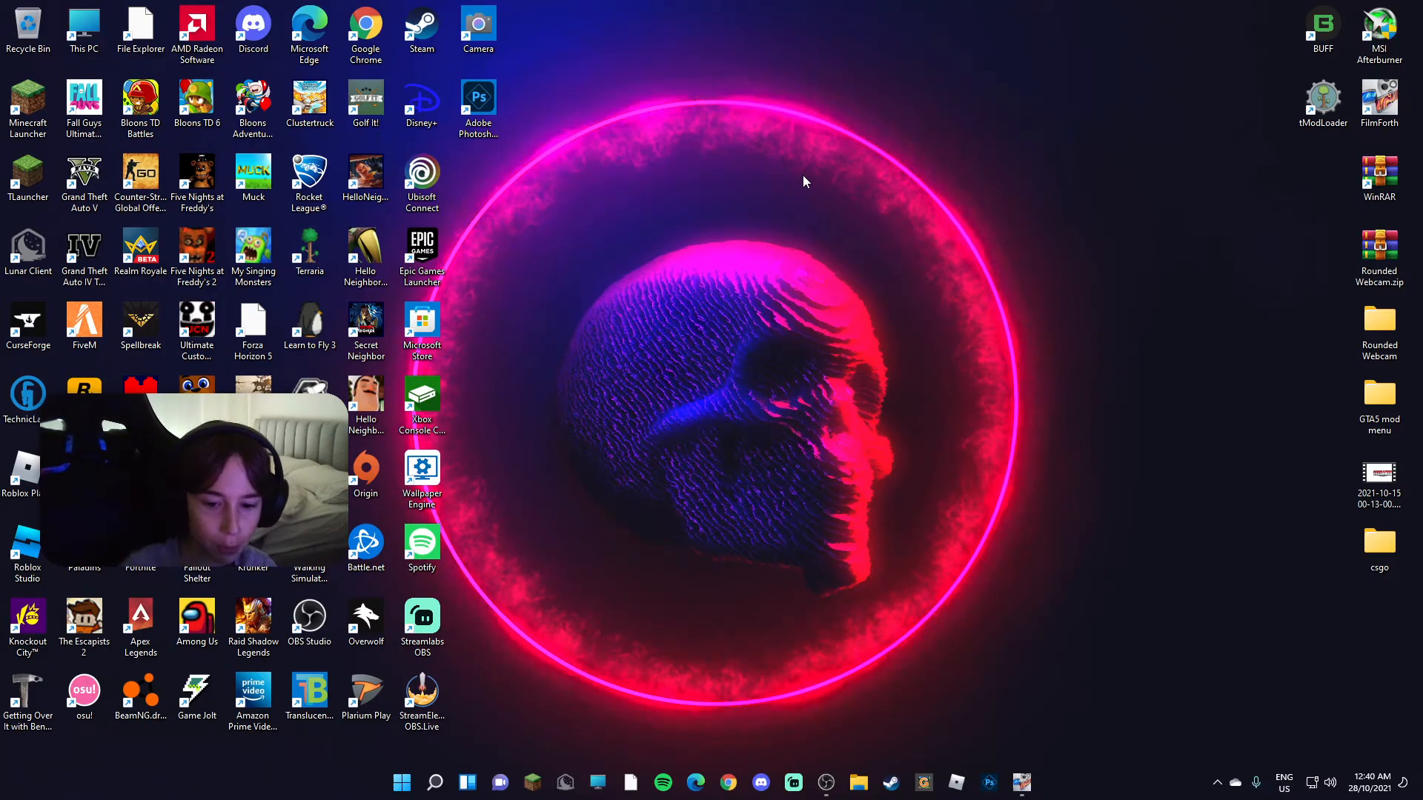
{"action": "mouse_move", "coordinate": [1289, 749]}
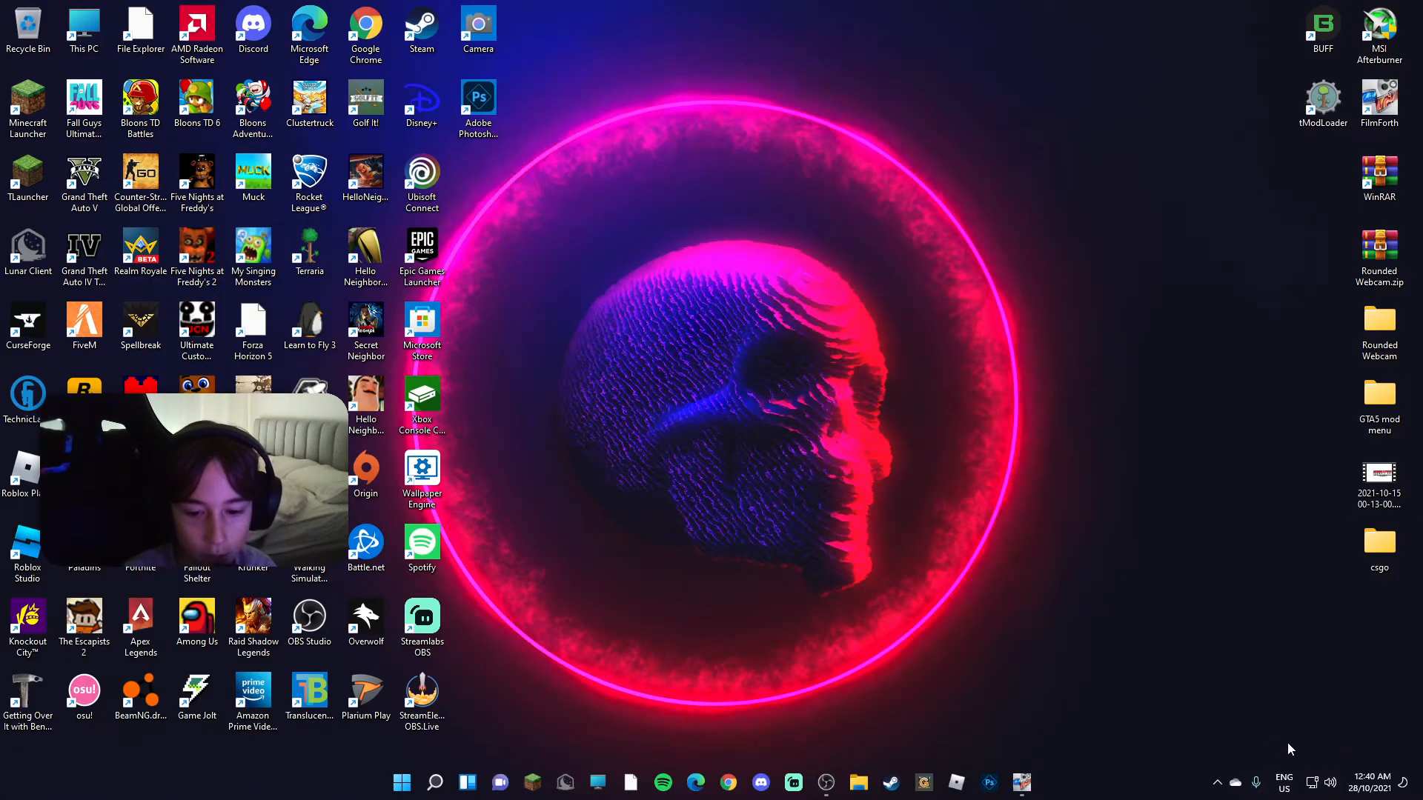